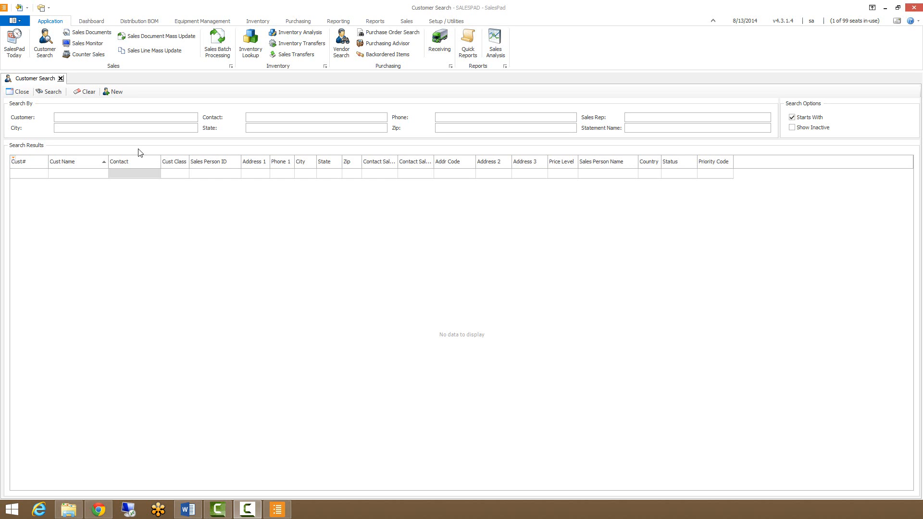
mouse_move(140, 153)
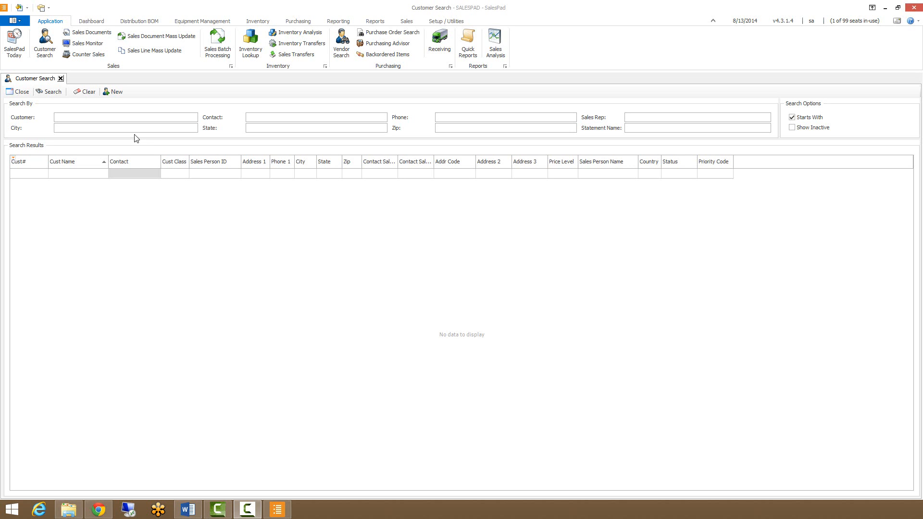
mouse_move(130, 113)
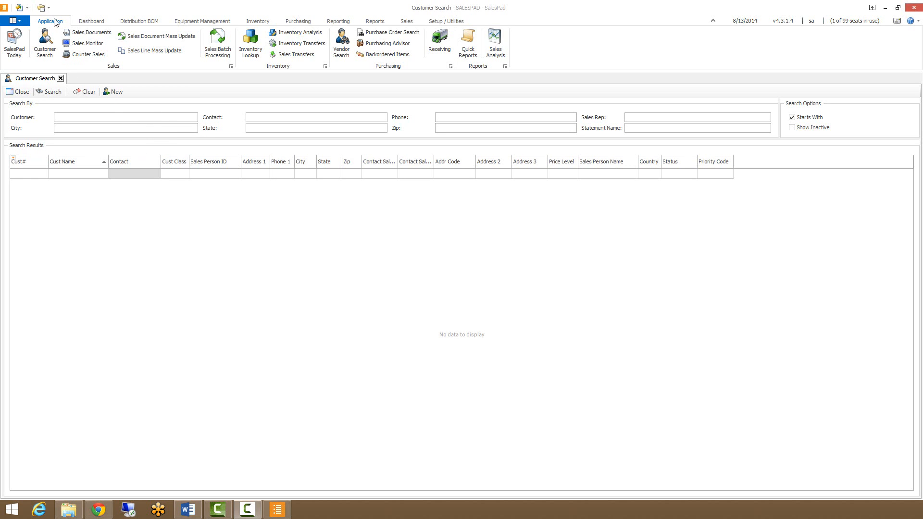
mouse_move(88, 37)
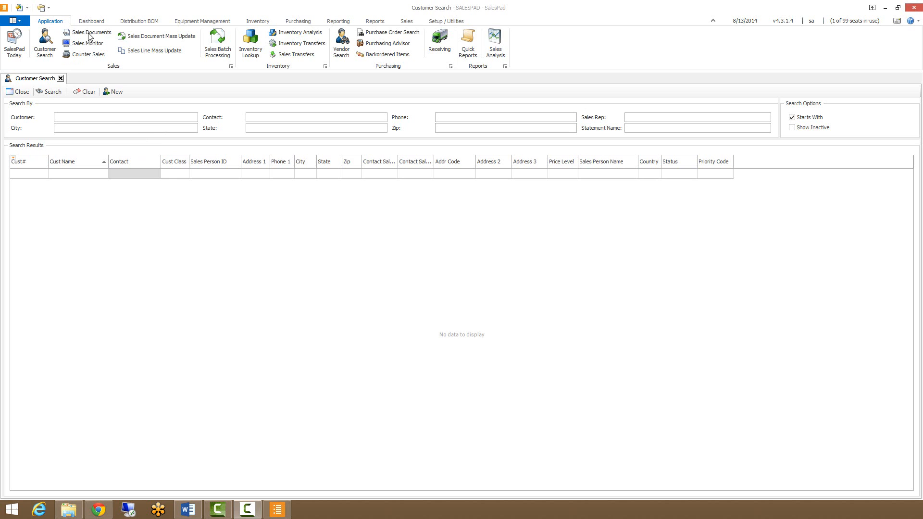
mouse_move(89, 36)
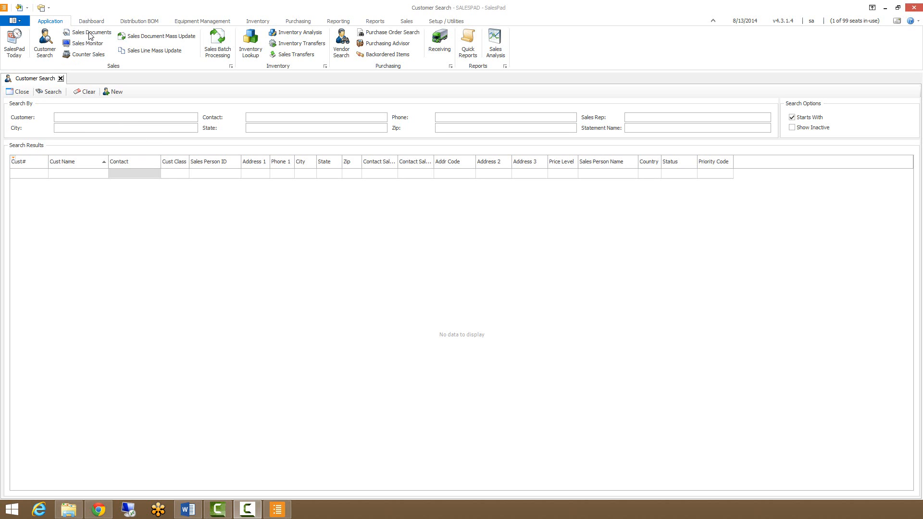
Open the Sales Documents search from the ribbon and the Sales modules list.
click(92, 33)
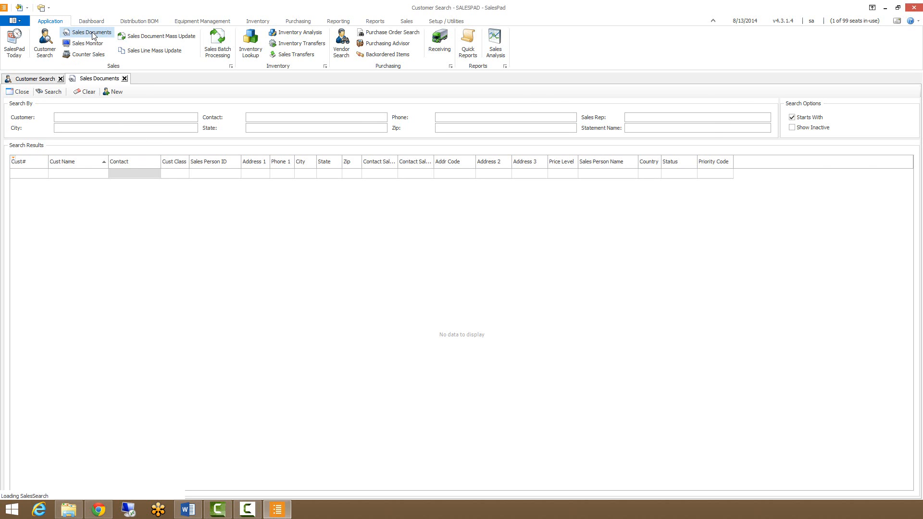
click(90, 32)
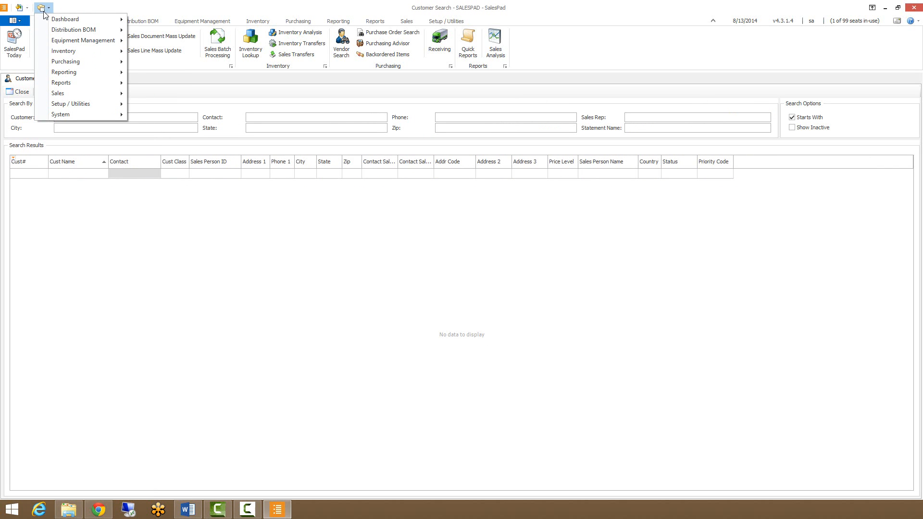
mouse_move(58, 93)
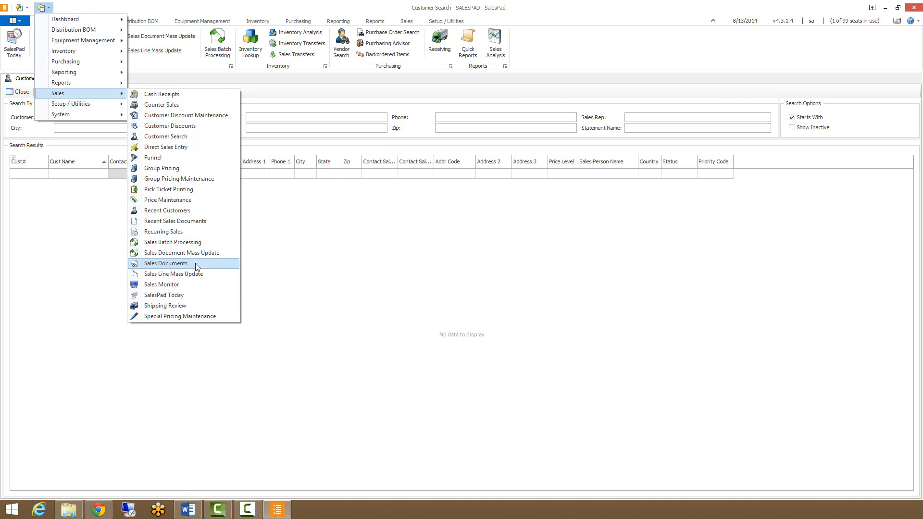
click(166, 263)
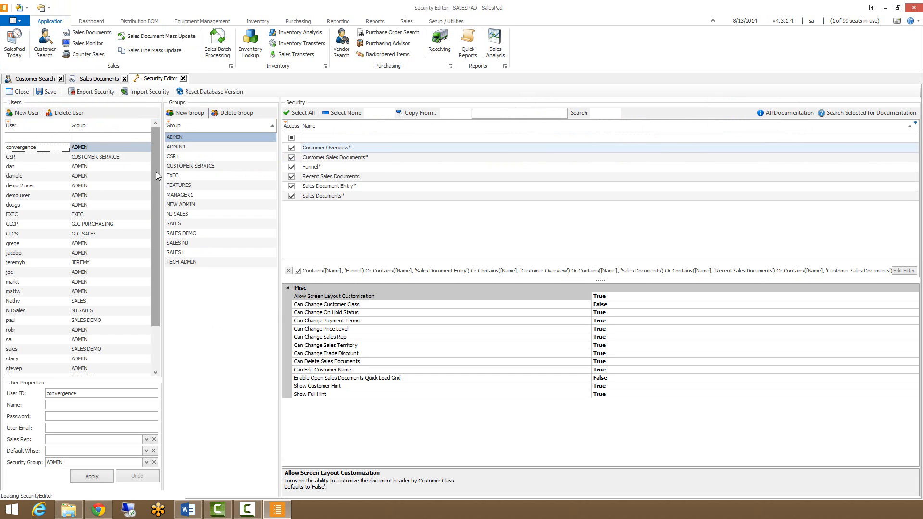
Filter Security Editor to 'sales documents' and view its Close Finished Window setting.
click(518, 113)
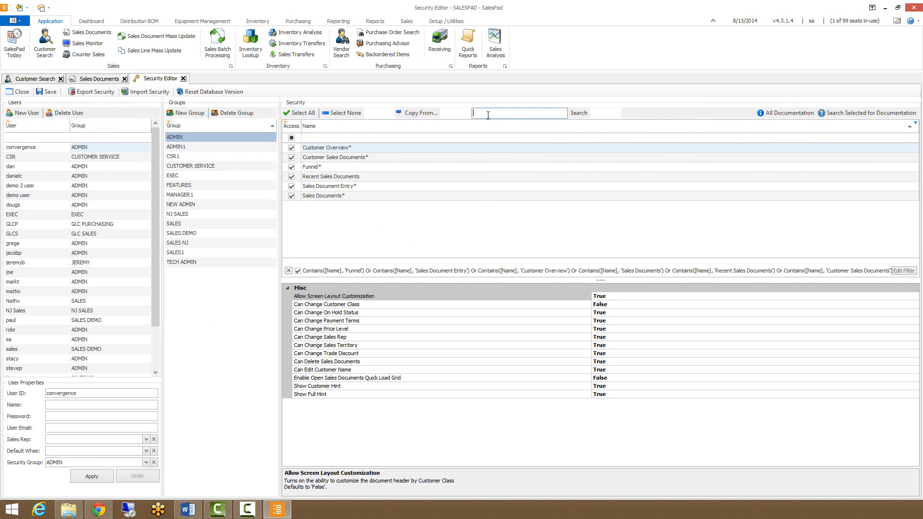
text(sales d)
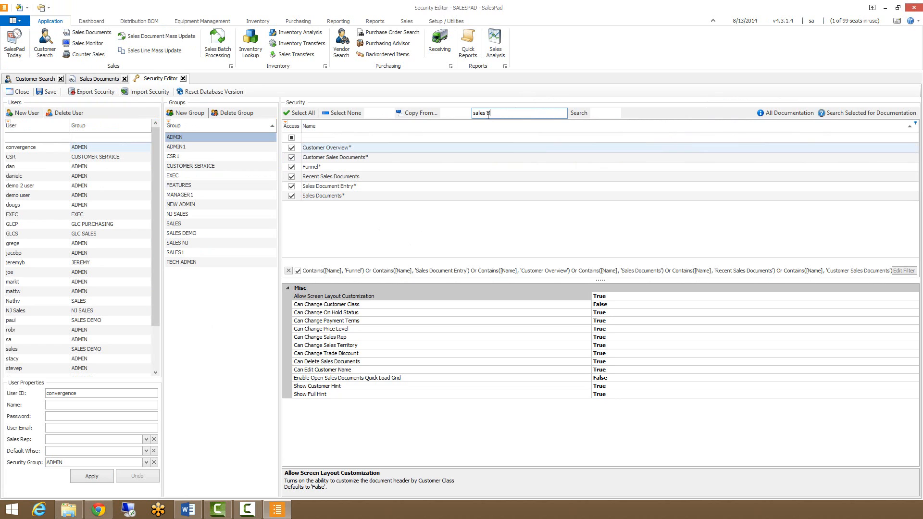
text(ocuments)
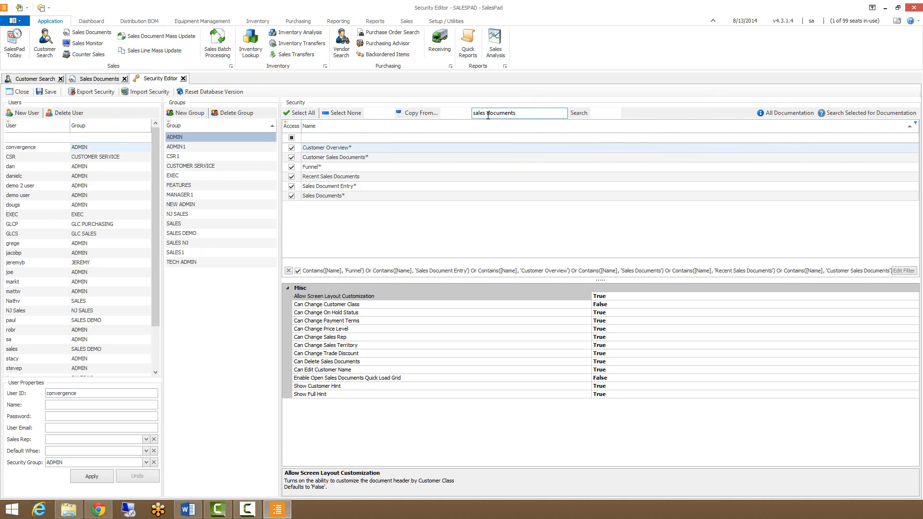
click(323, 195)
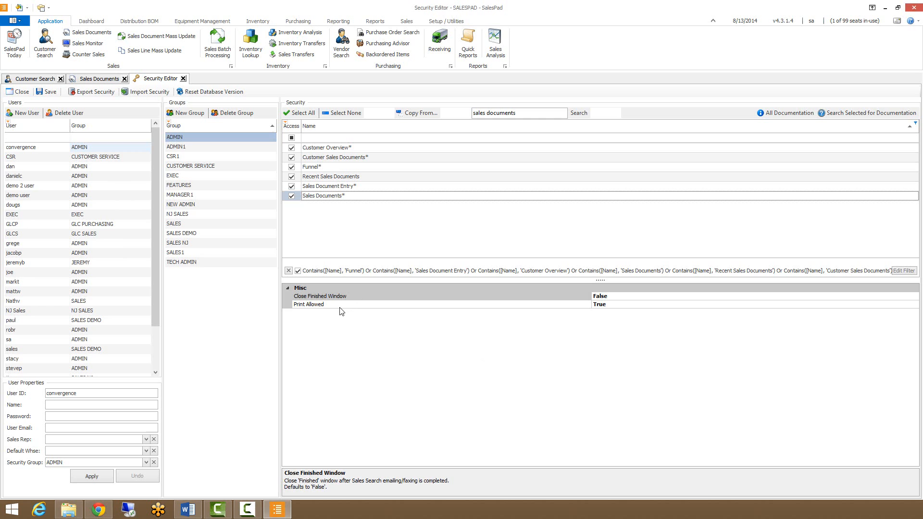
mouse_move(587, 316)
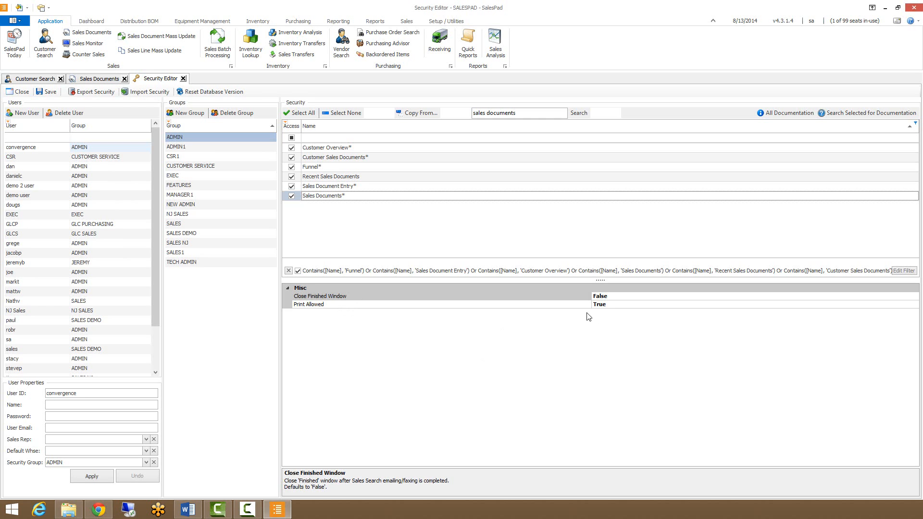
mouse_move(337, 301)
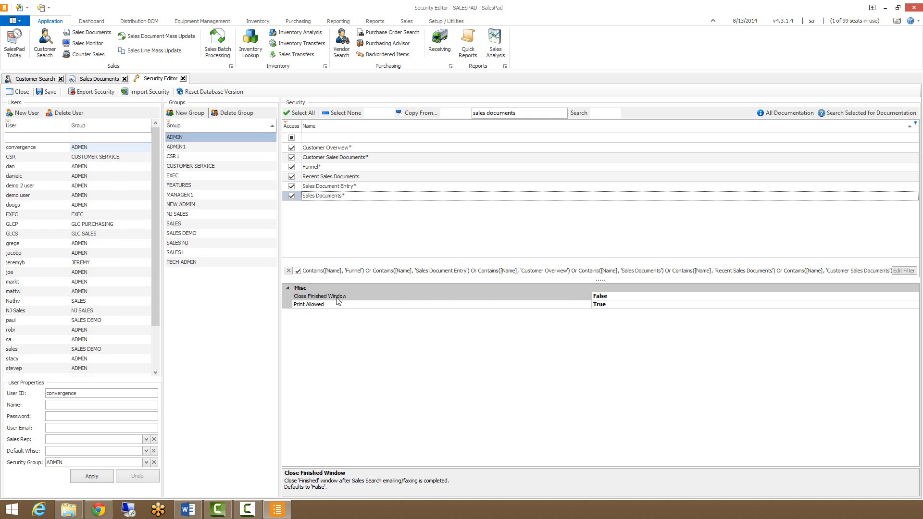
mouse_move(339, 299)
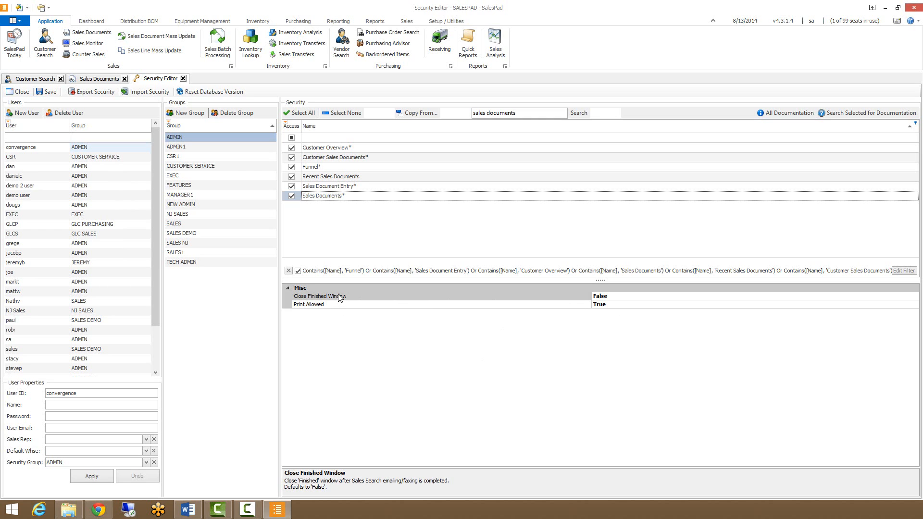
click(183, 78)
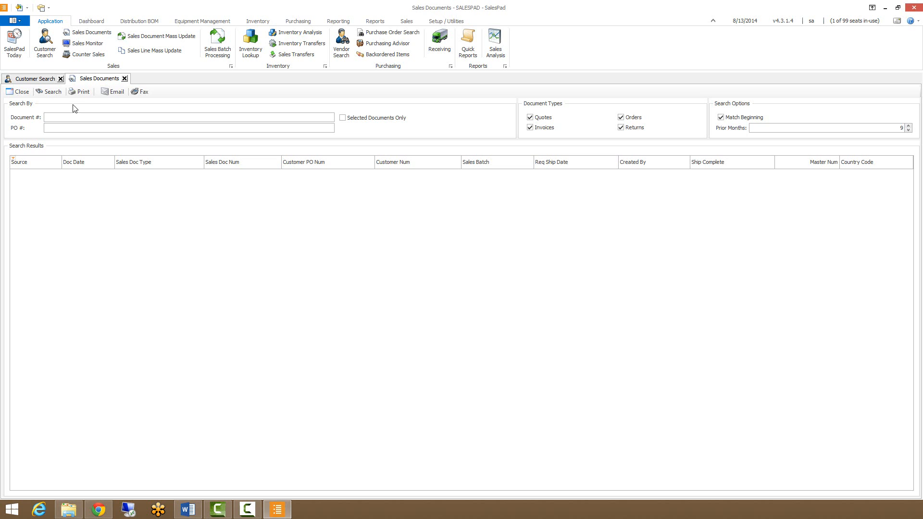
Return to the Sales Documents tab with focus in the Document # field.
click(188, 117)
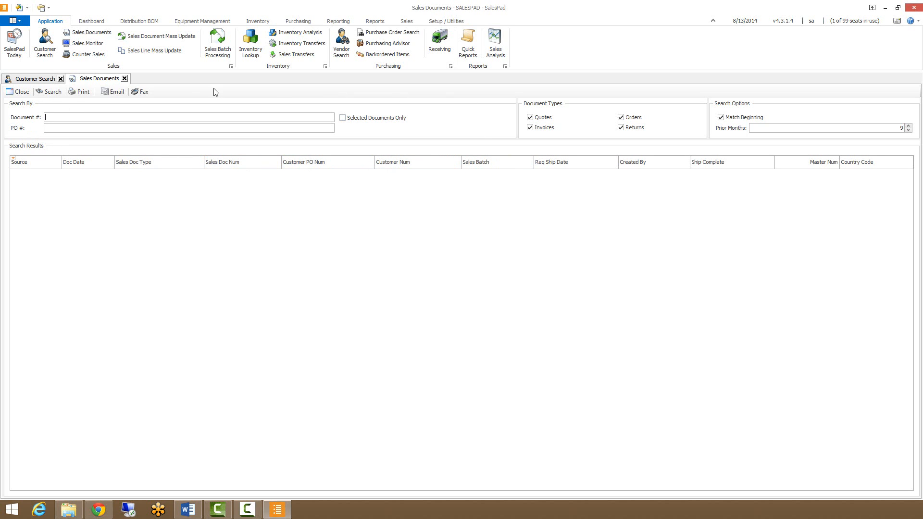
mouse_move(481, 115)
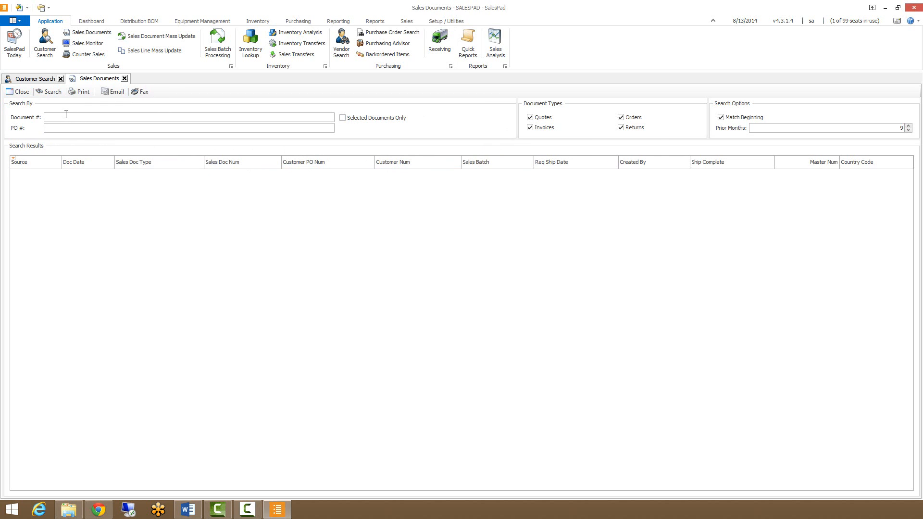
click(52, 128)
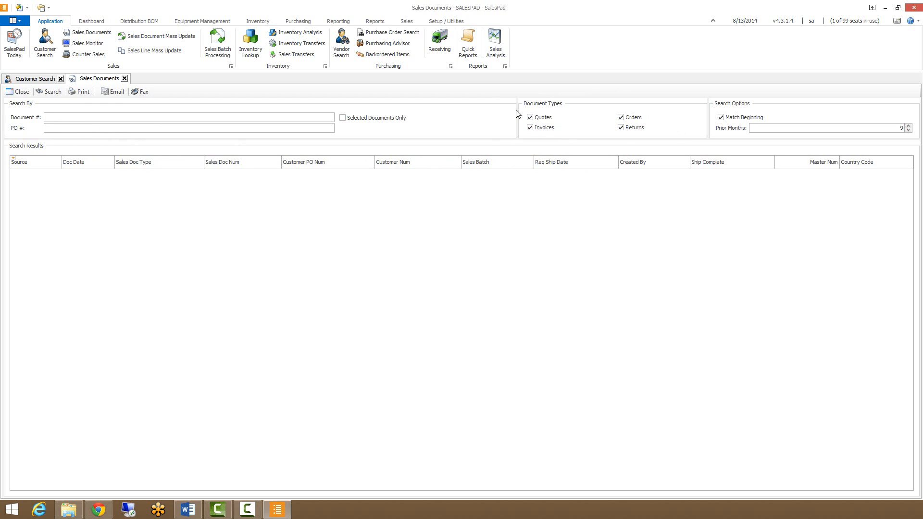
Uncheck Quotes and Invoices so only Orders and Returns remain.
click(530, 116)
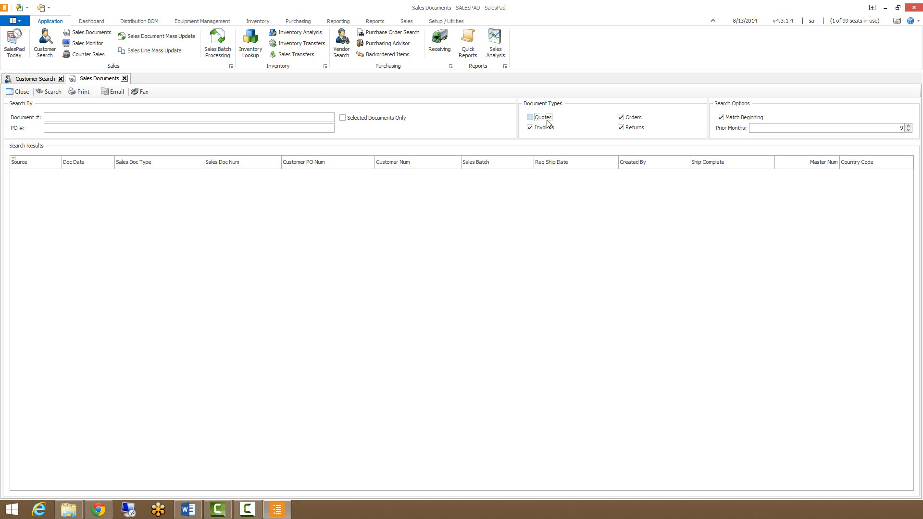
click(531, 126)
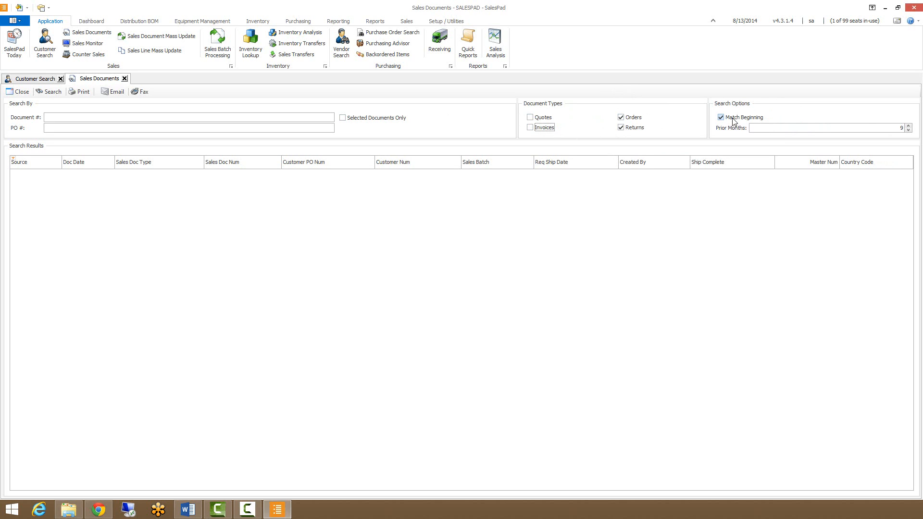
mouse_move(714, 118)
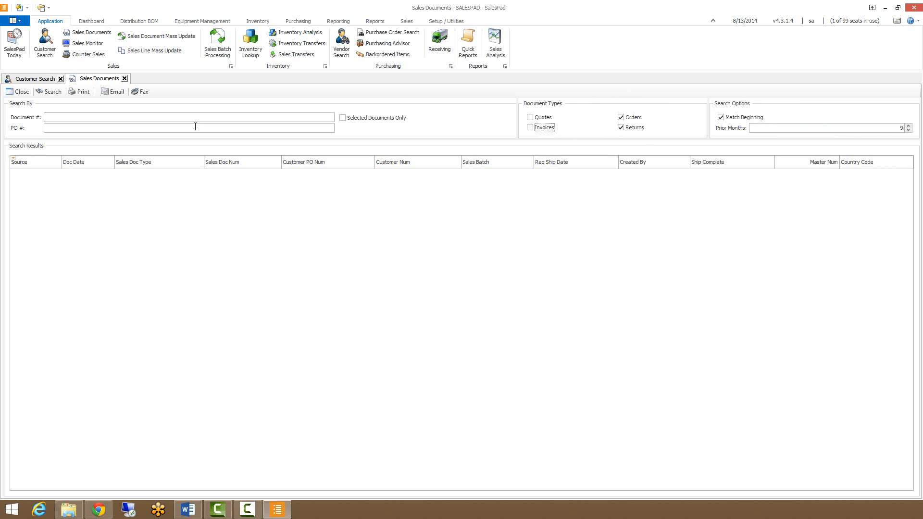
mouse_move(226, 130)
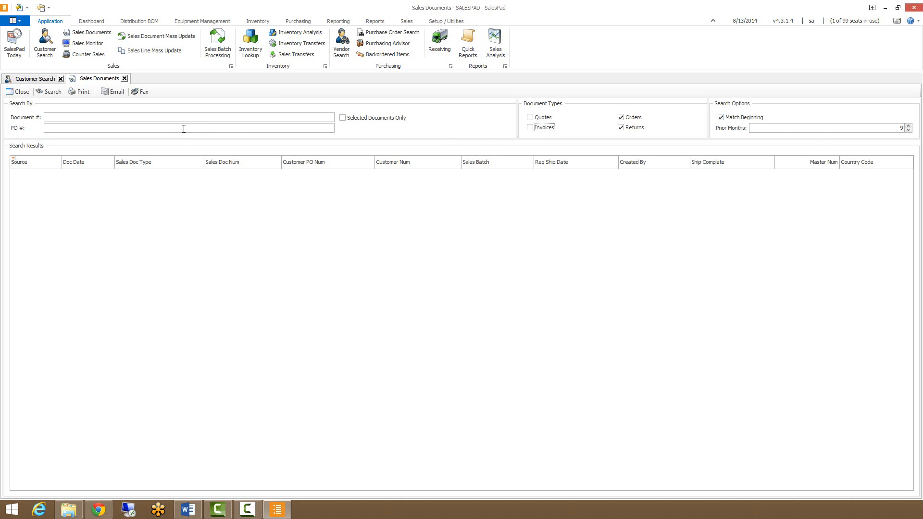
mouse_move(909, 138)
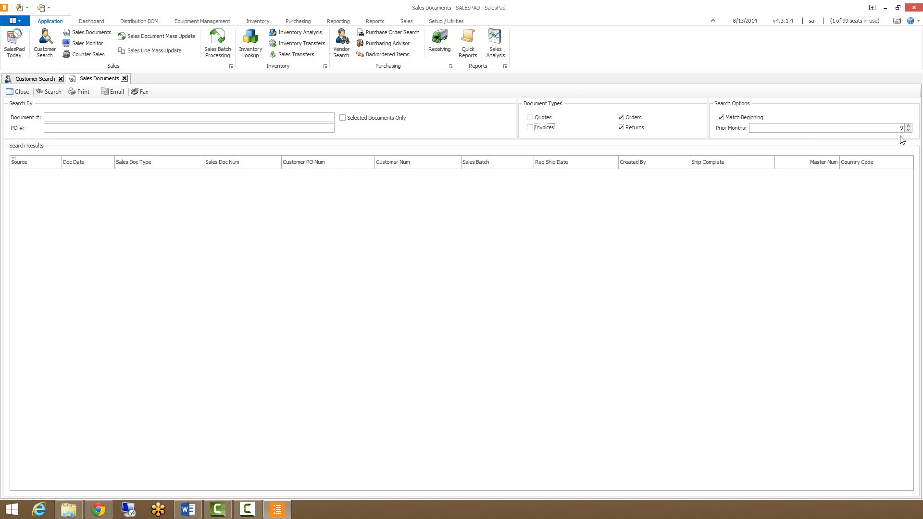
mouse_move(901, 143)
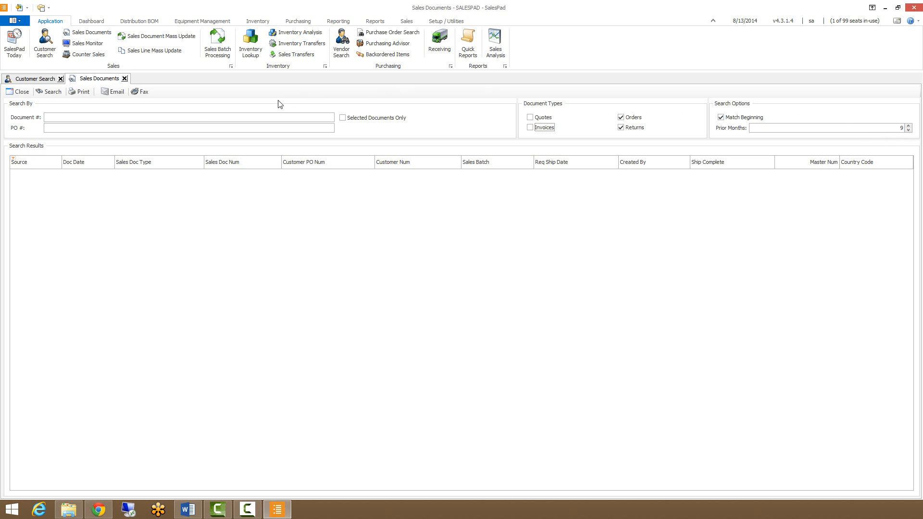
Run the Sales Documents search for orders and returns from the past 9 months.
click(188, 117)
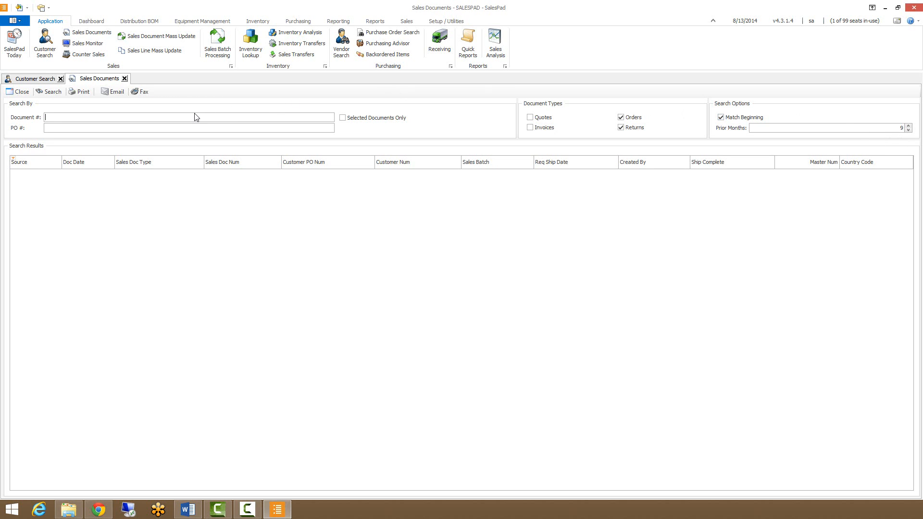
click(52, 91)
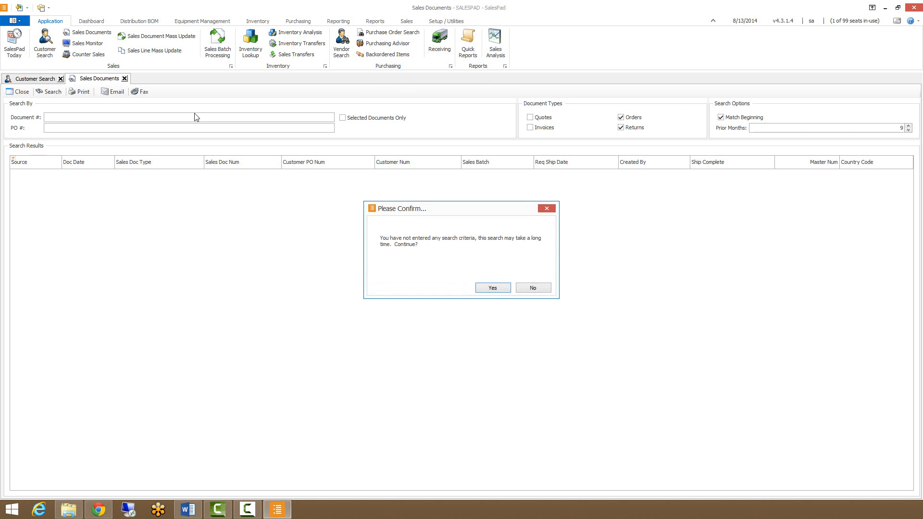
mouse_move(170, 181)
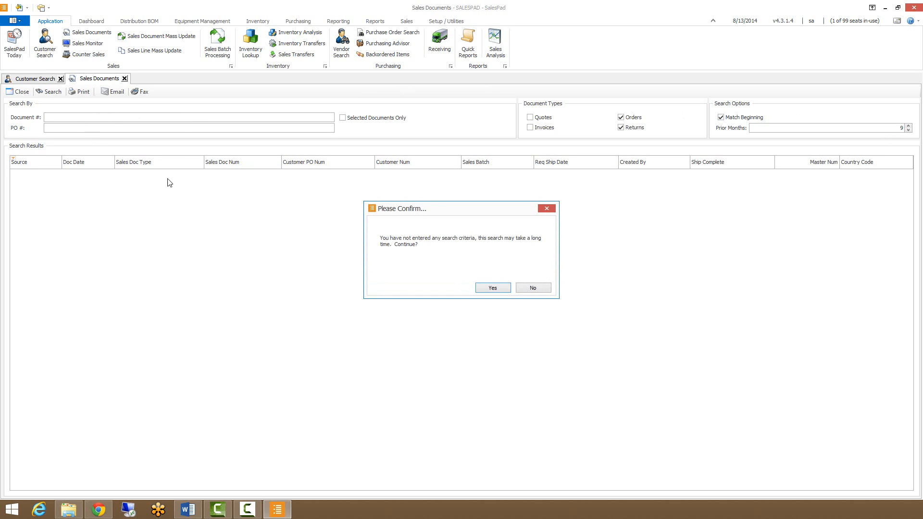
mouse_move(405, 275)
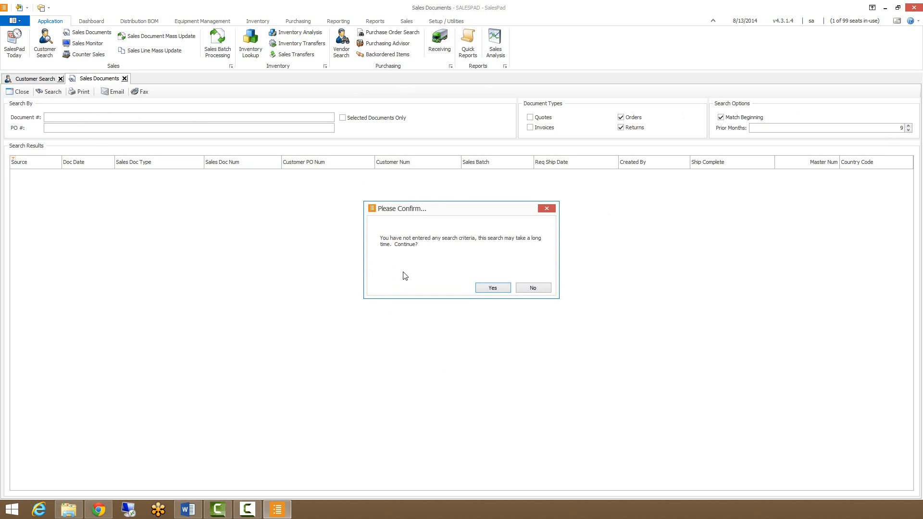
mouse_move(409, 285)
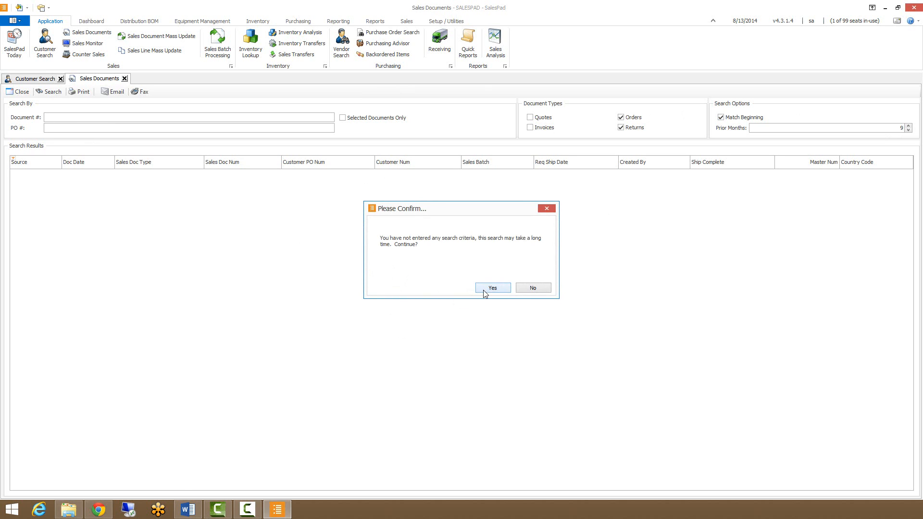
click(492, 287)
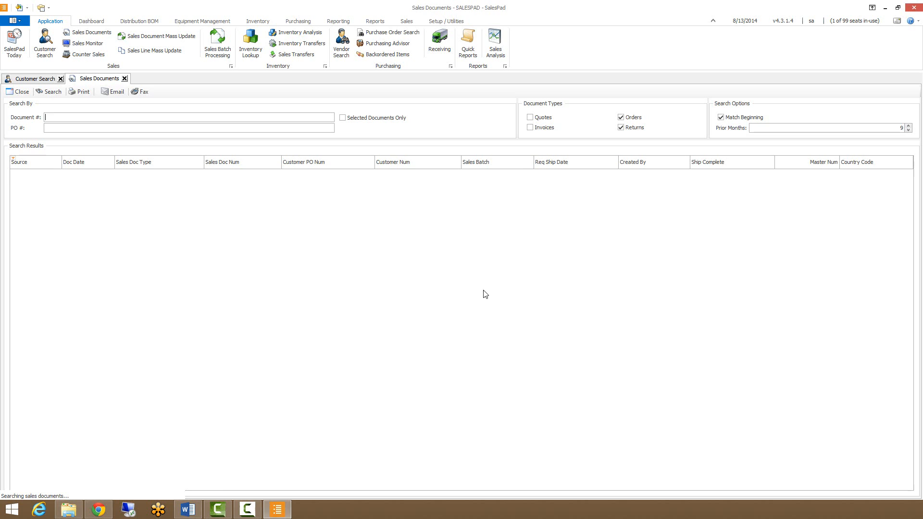
click(52, 91)
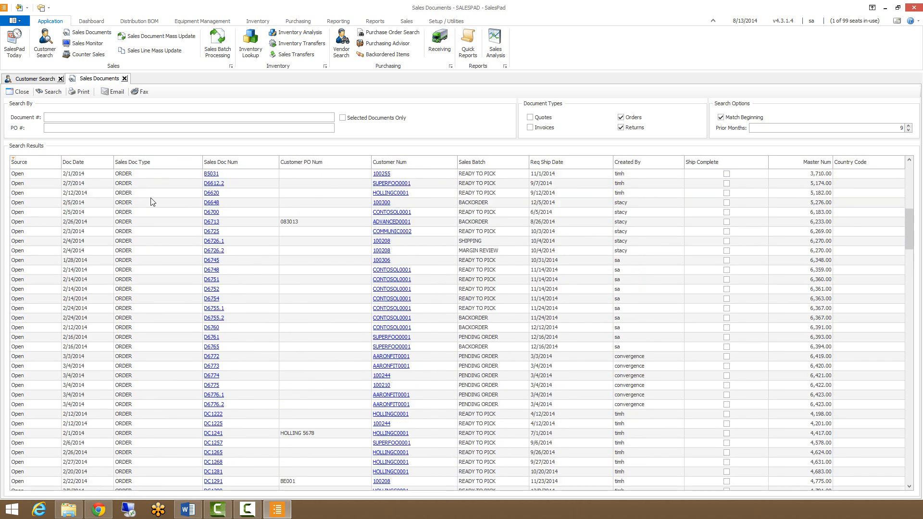
Scroll through the search results grid to review the open orders.
scroll(down, 3)
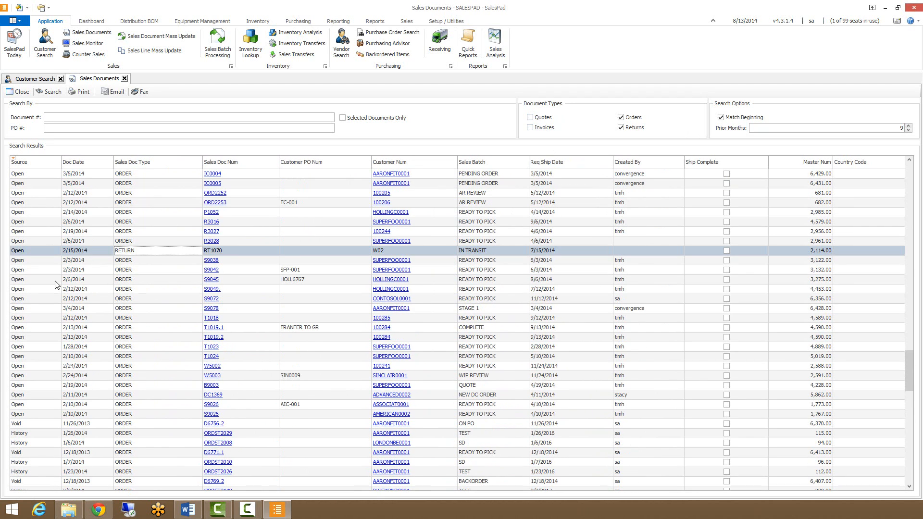
scroll(down, 3)
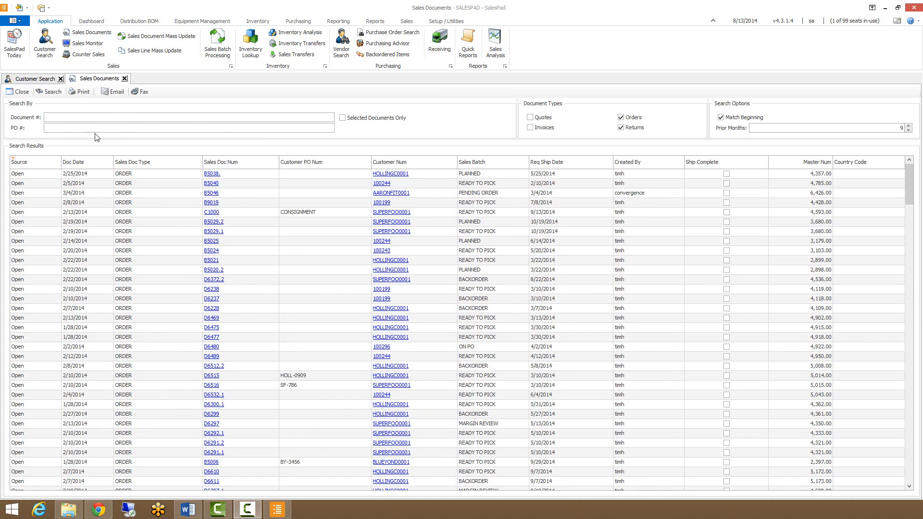
mouse_move(228, 182)
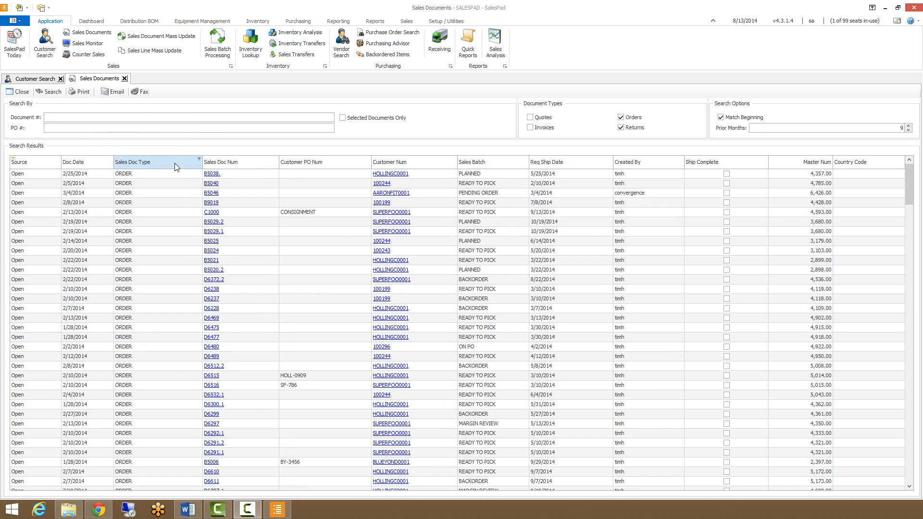
Enable the auto filter row, try Sales Doc Num filters B and *6, then AA.
right_click(157, 161)
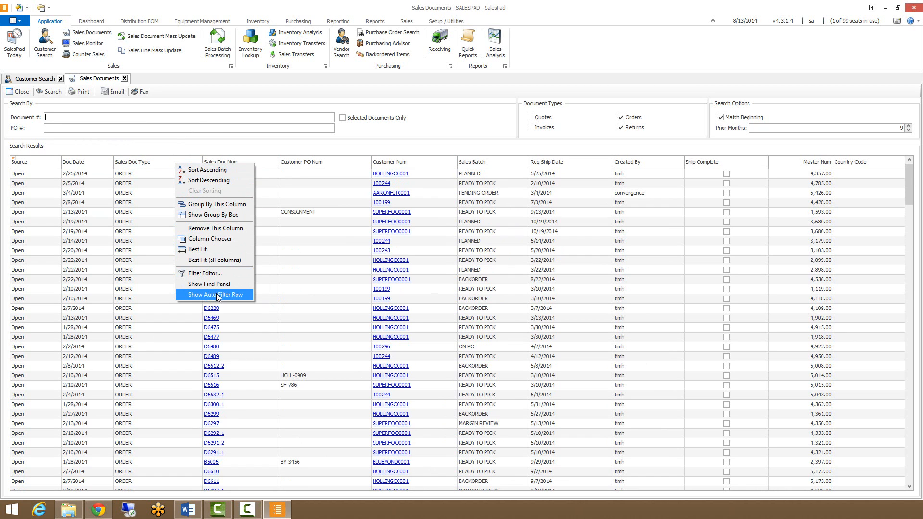
mouse_move(235, 301)
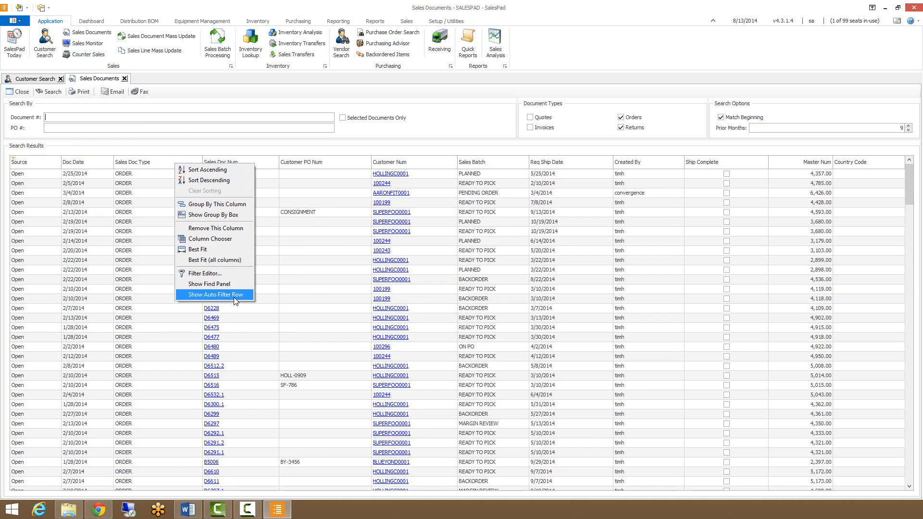
click(215, 294)
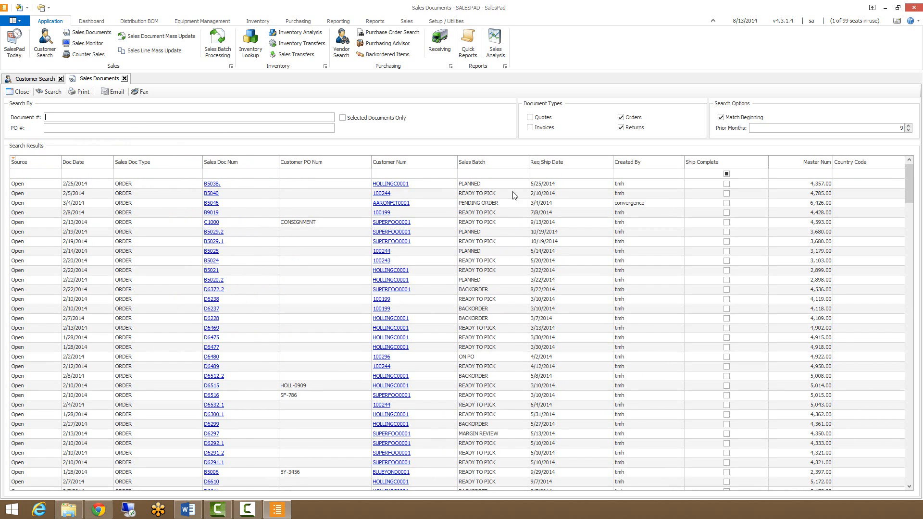
mouse_move(268, 177)
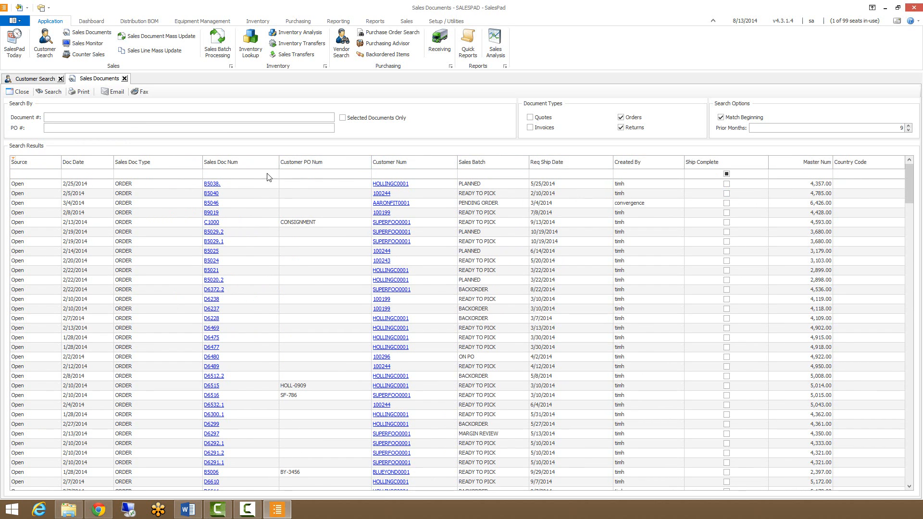
click(239, 173)
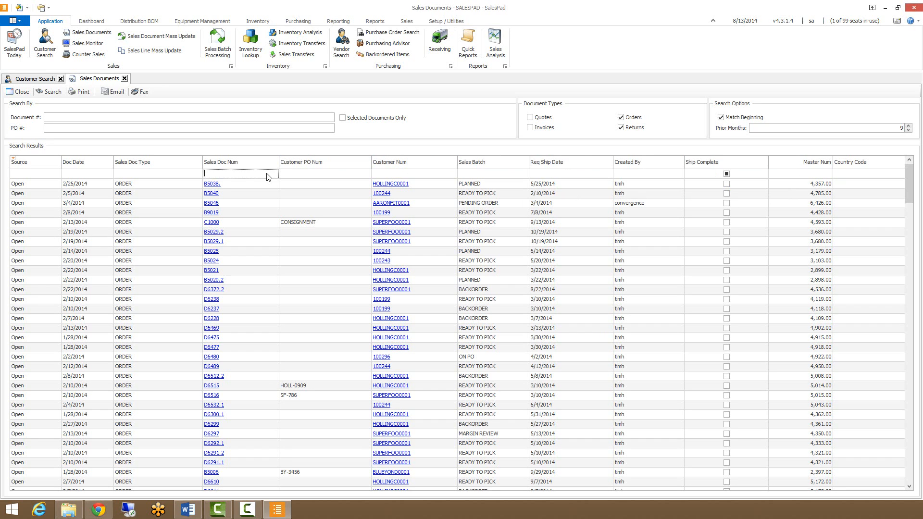
text(B)
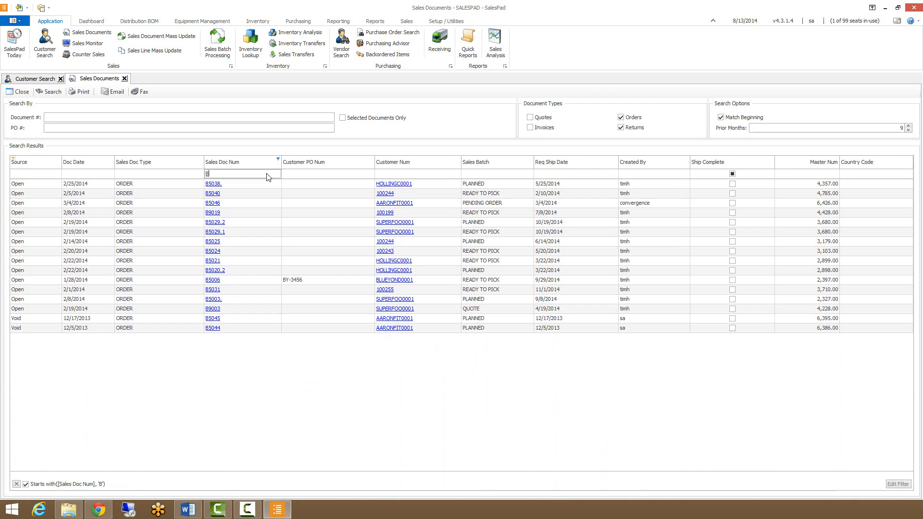
mouse_move(305, 260)
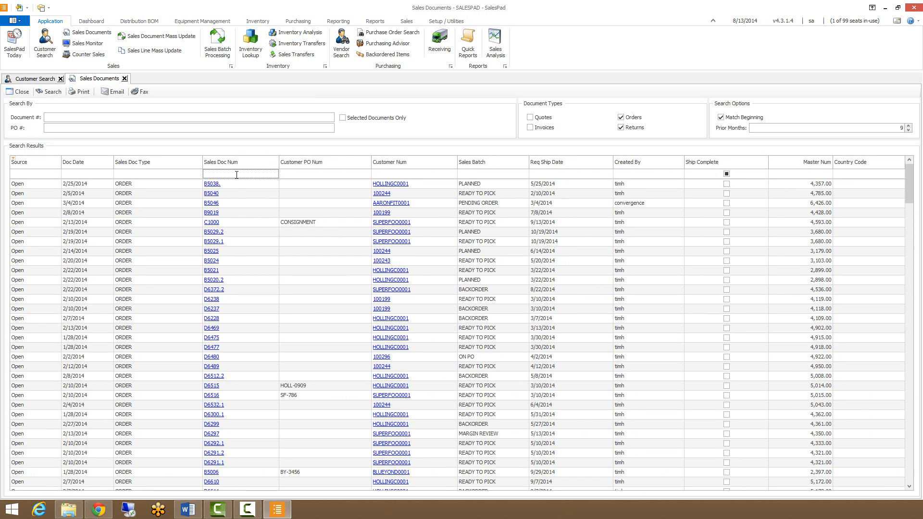
text(*6)
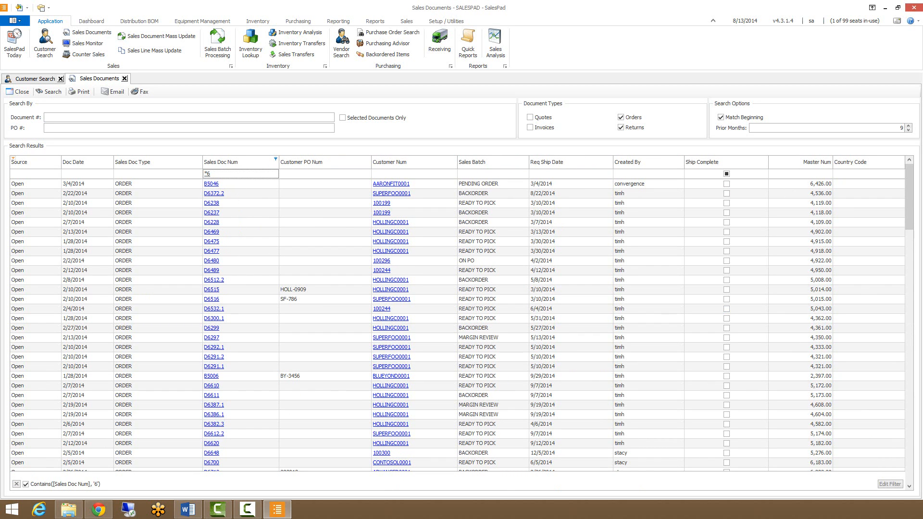
scroll(down, 3)
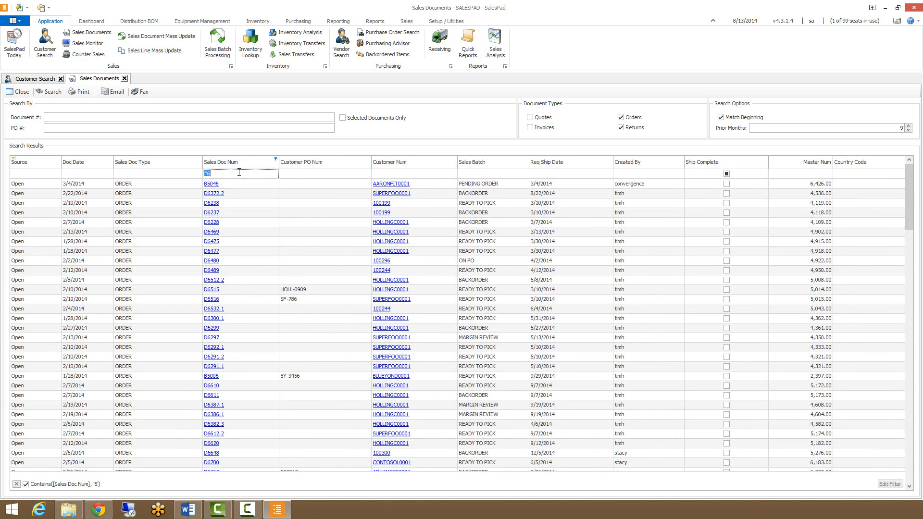
mouse_move(419, 179)
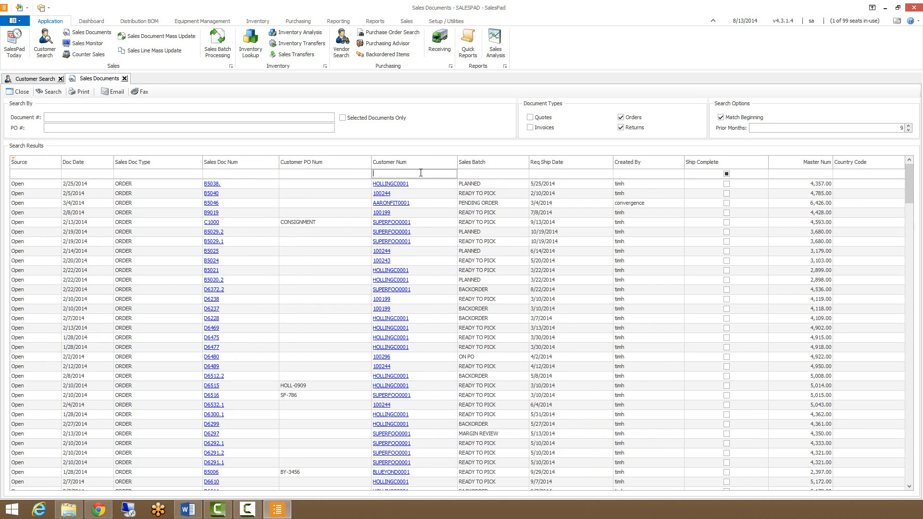
text(AA)
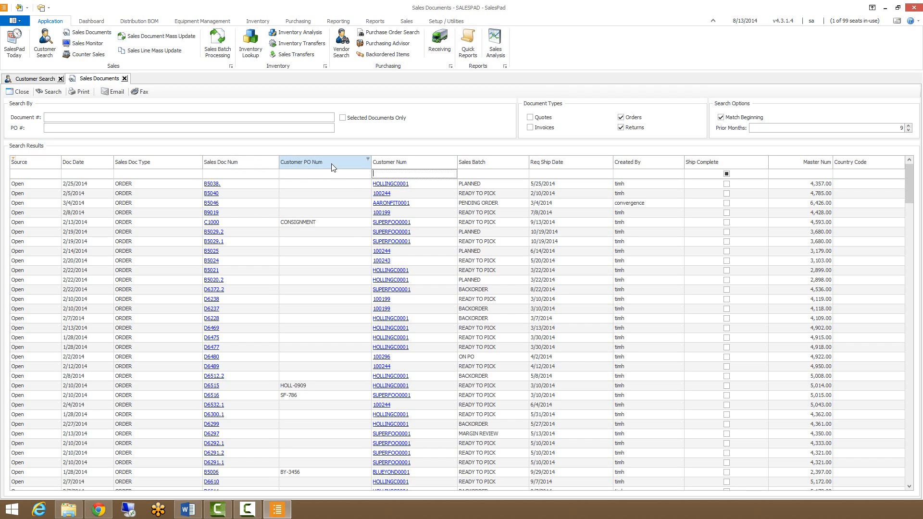
Bring up the column options from the results grid header.
right_click(325, 161)
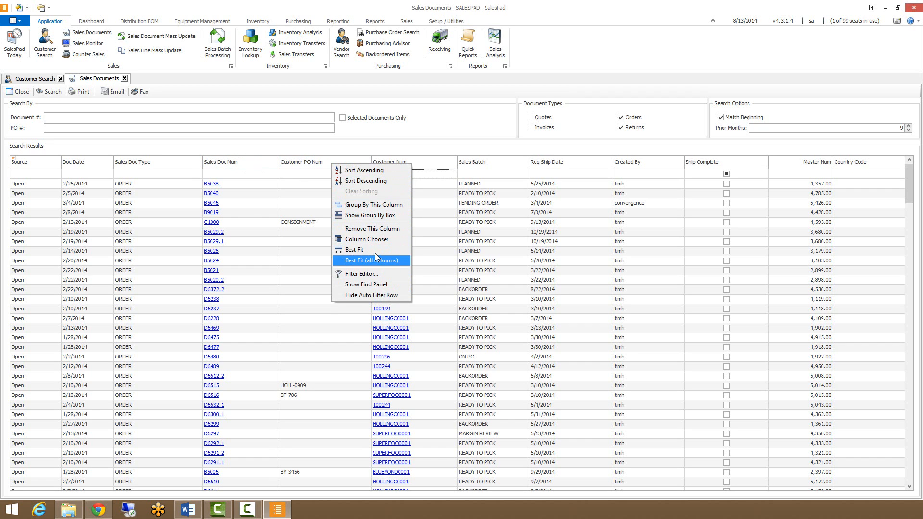
mouse_move(366, 239)
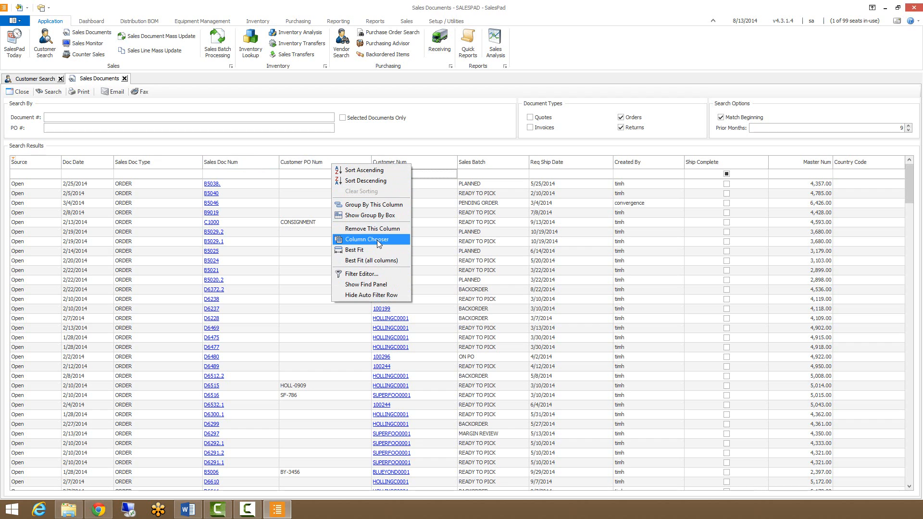
mouse_move(39, 157)
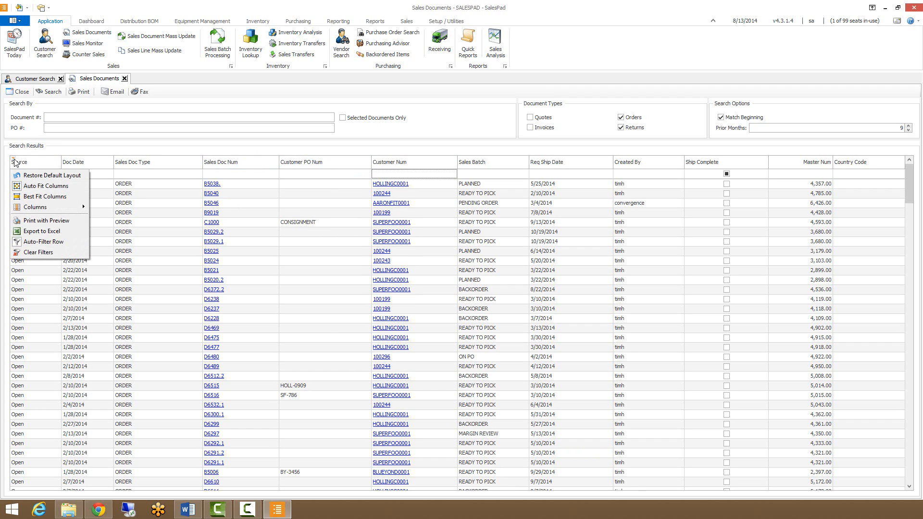
mouse_move(50, 207)
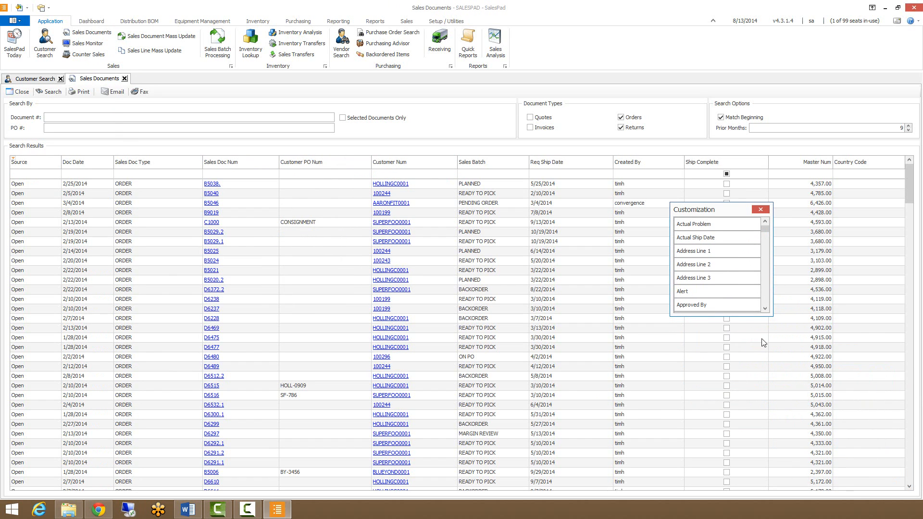
Drag Customer Name from the Customization list into the grid after Customer Num.
scroll(down, 3)
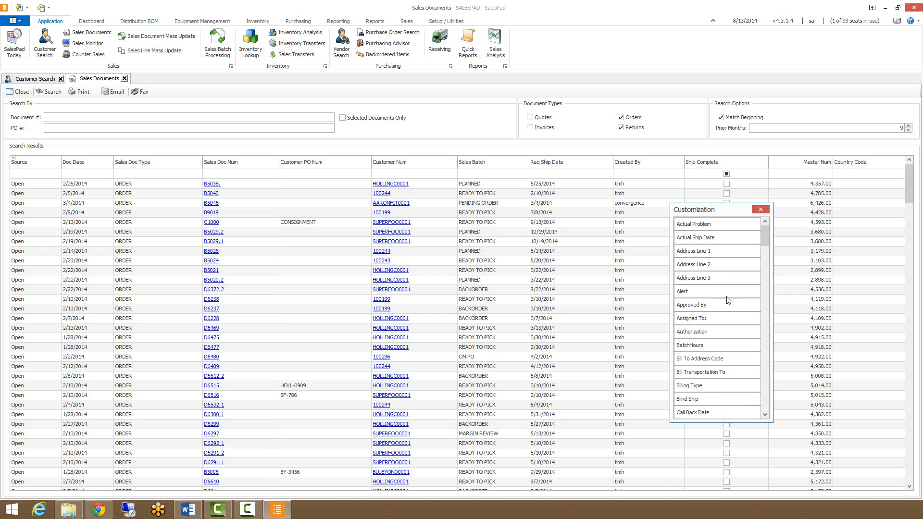
scroll(down, 3)
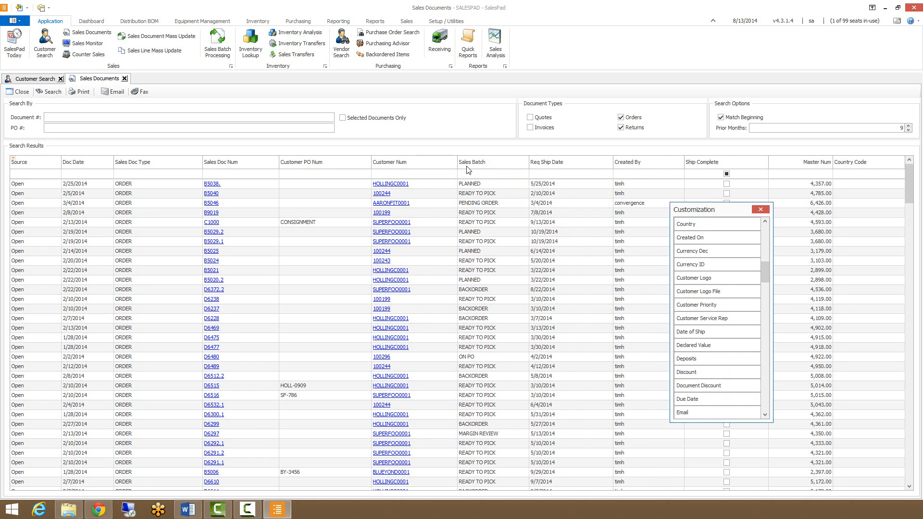
click(759, 209)
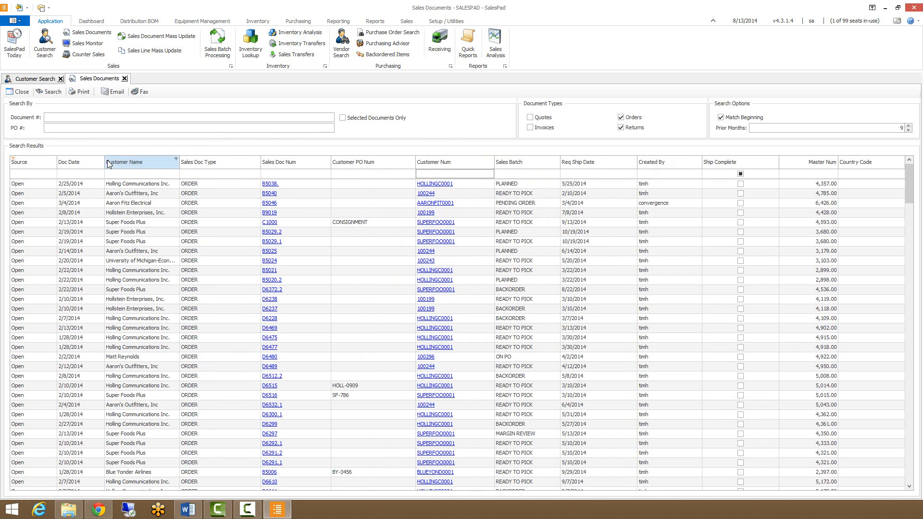
drag(127, 162, 329, 161)
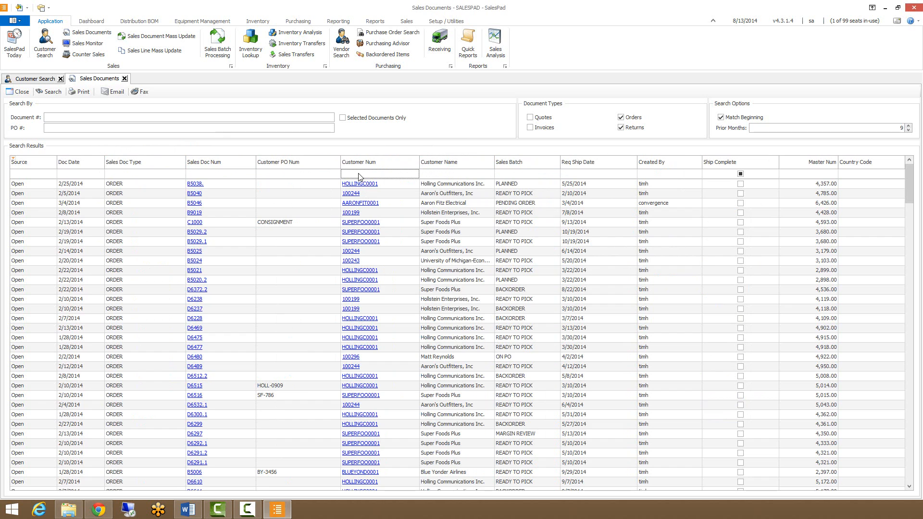
Filter results to Customer Num 'aa' and Source 'open', leaving nine Aaron Fitz orders.
text(aa)
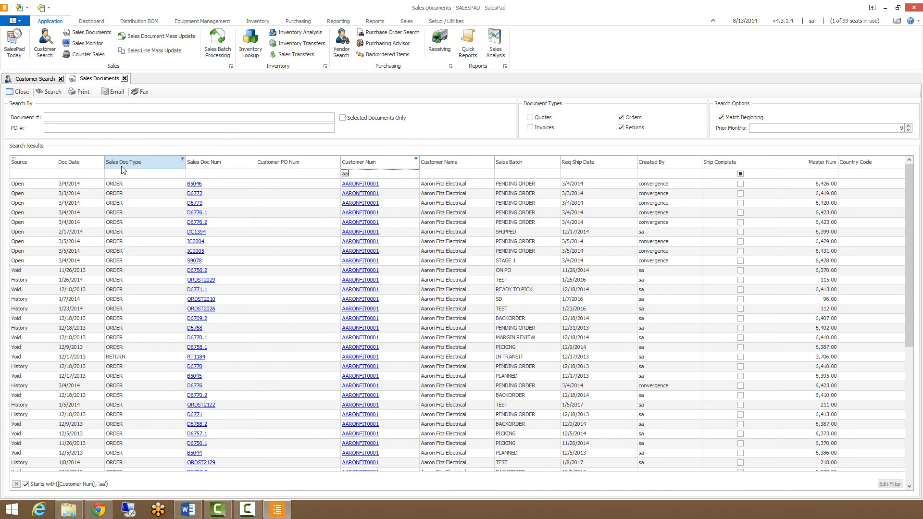
click(32, 173)
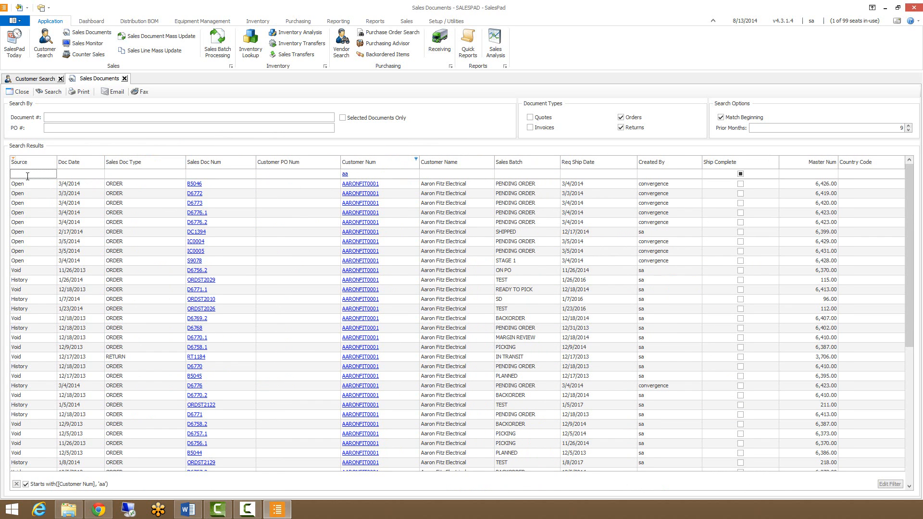
text(open)
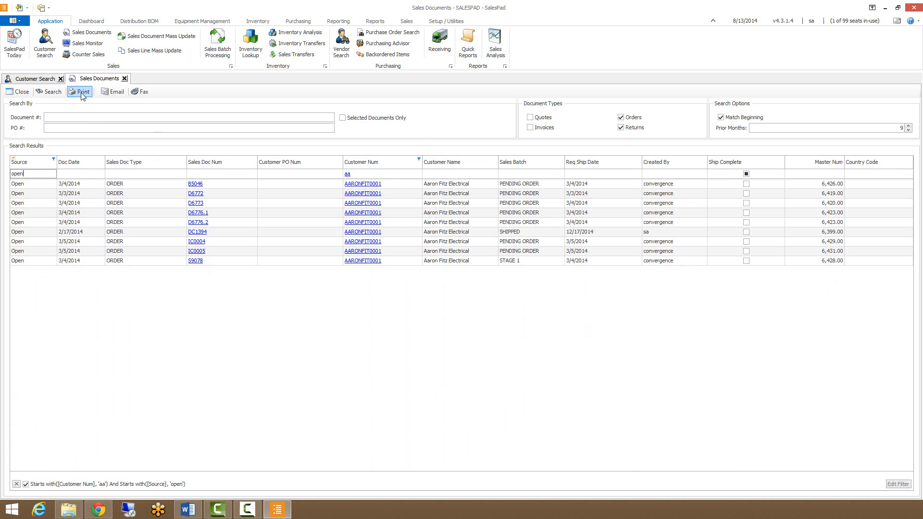
click(80, 91)
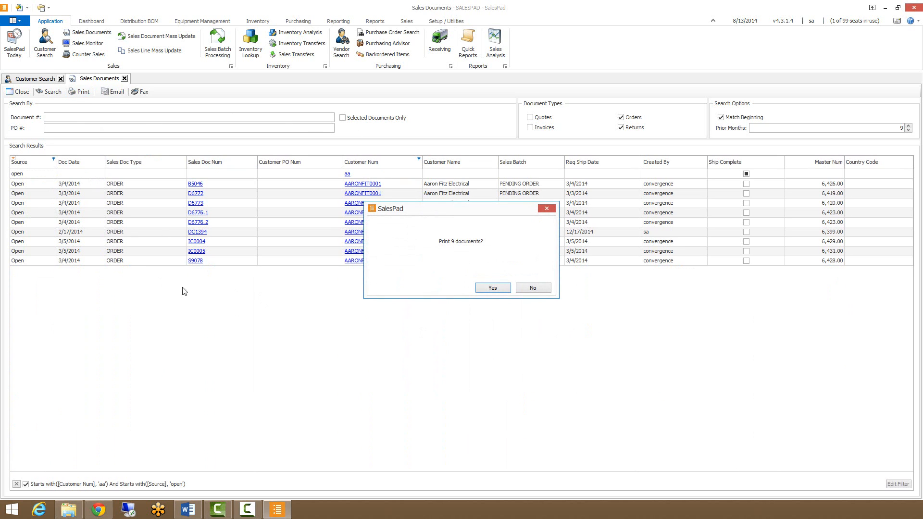
mouse_move(210, 159)
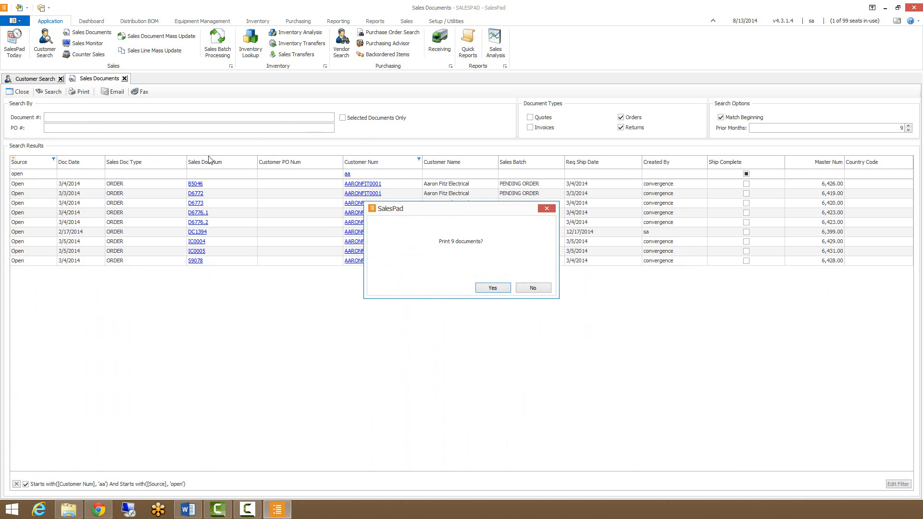
mouse_move(271, 207)
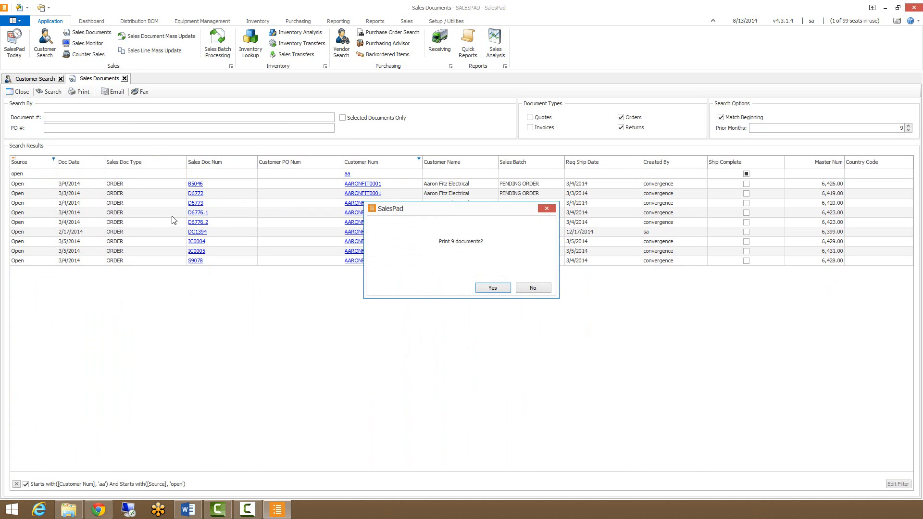
mouse_move(541, 300)
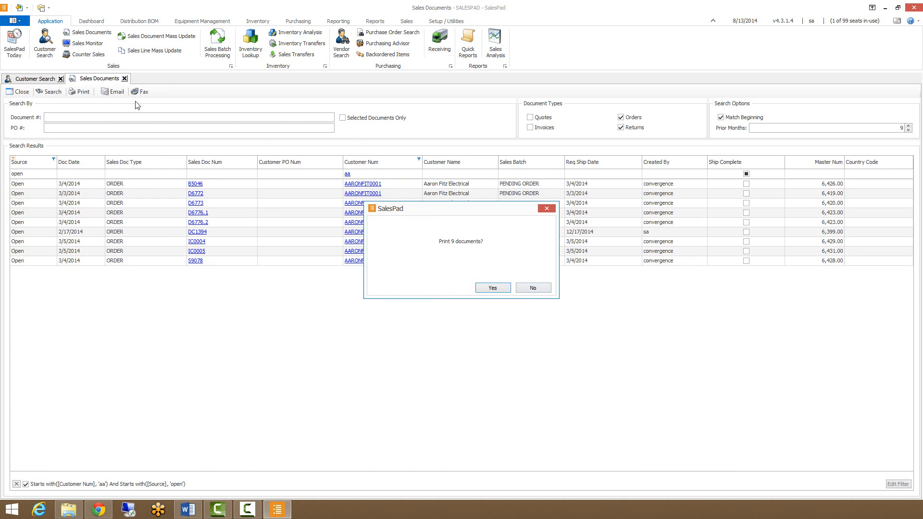
mouse_move(533, 287)
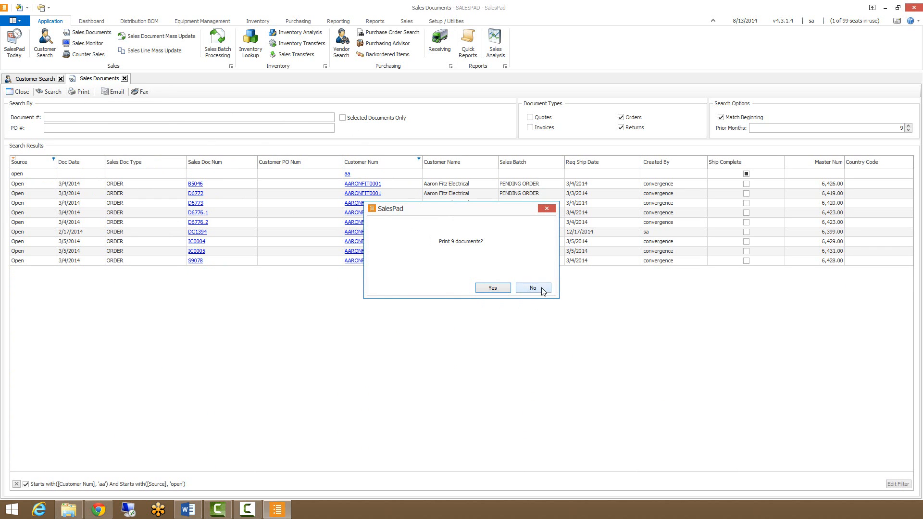
click(531, 288)
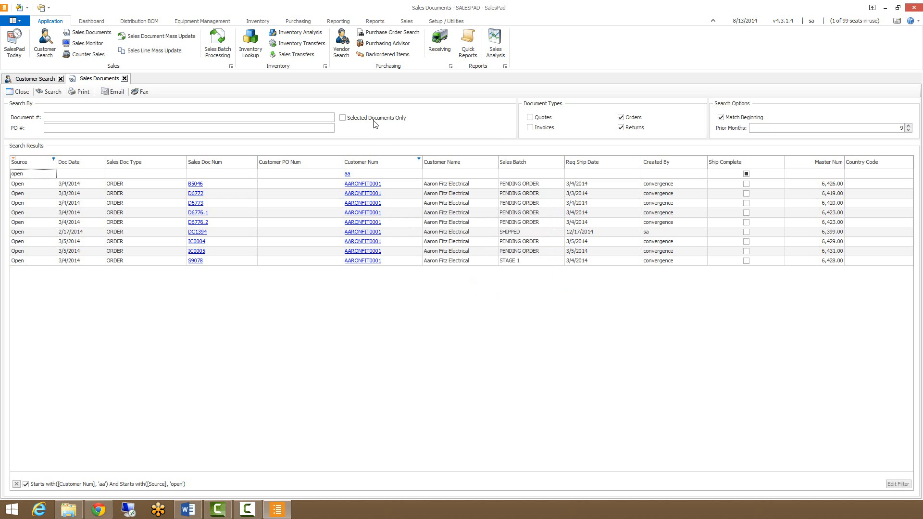
Enable Selected Documents Only and select orders DC1394 and D6772 through D6776.2.
click(342, 118)
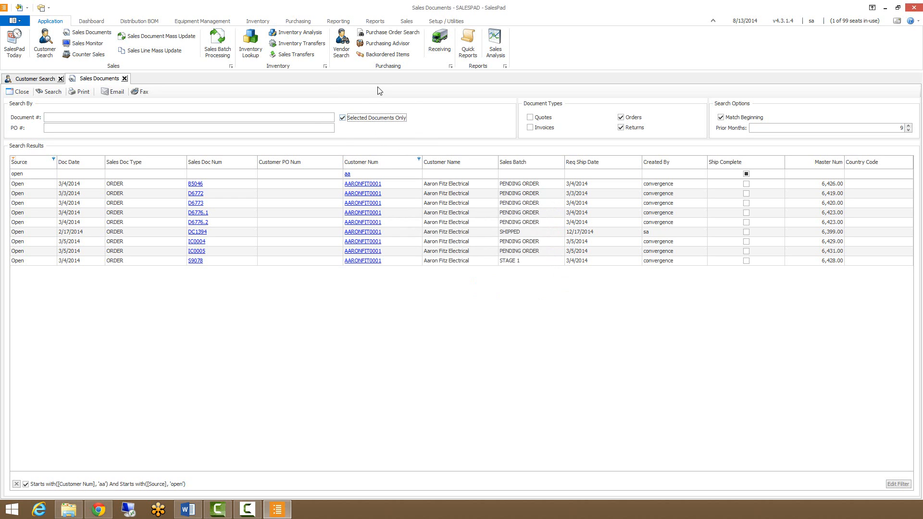
mouse_move(286, 92)
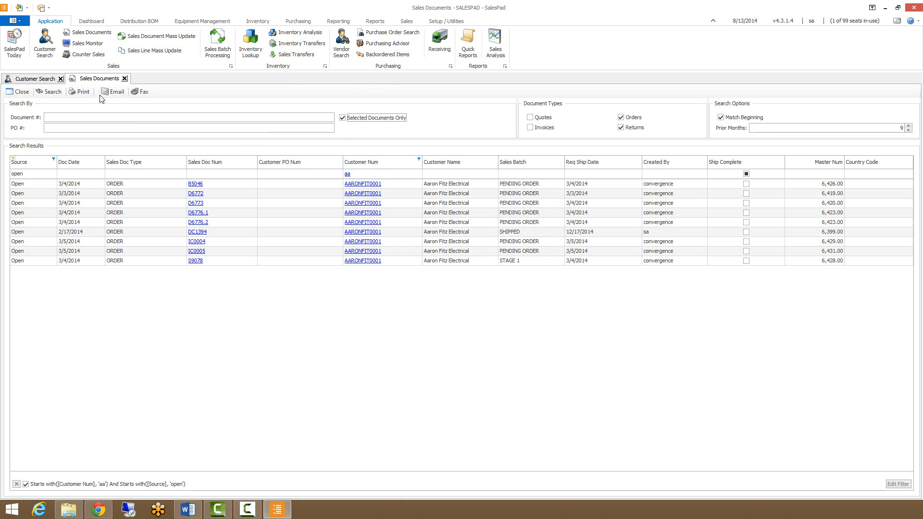
mouse_move(141, 91)
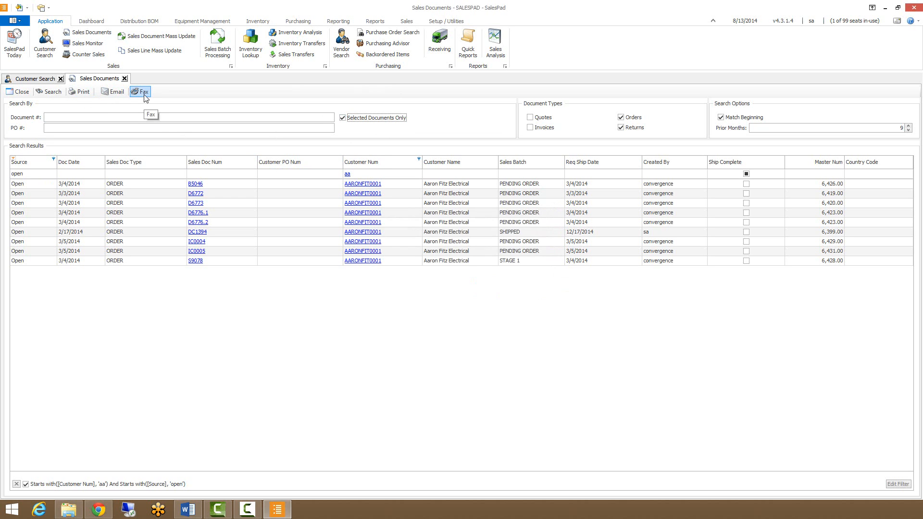
mouse_move(135, 196)
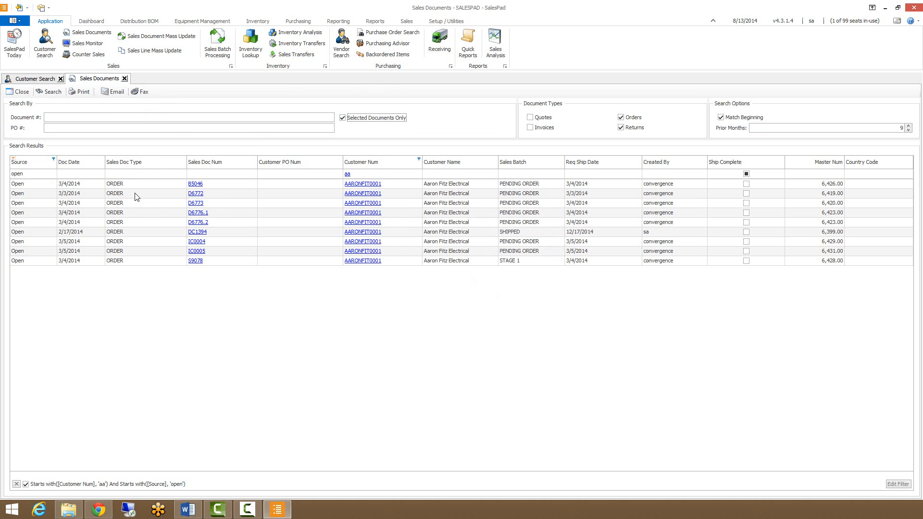
mouse_move(202, 219)
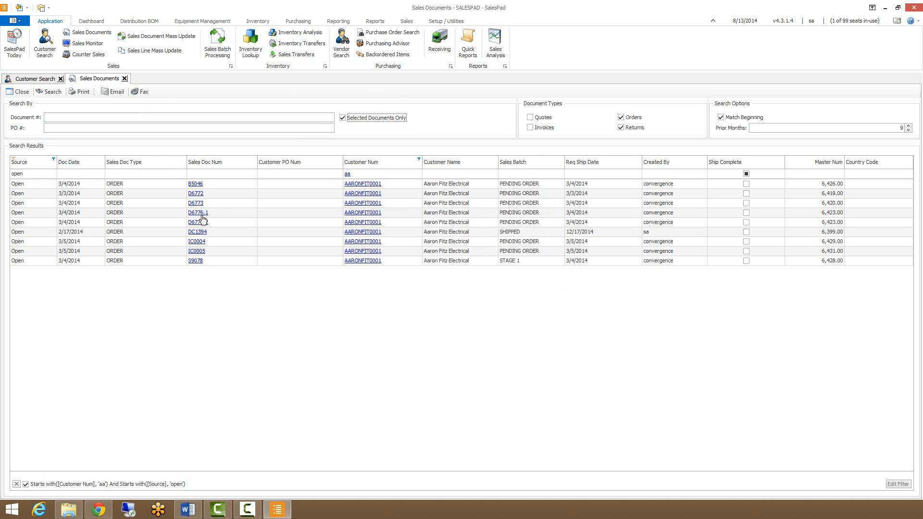
click(138, 193)
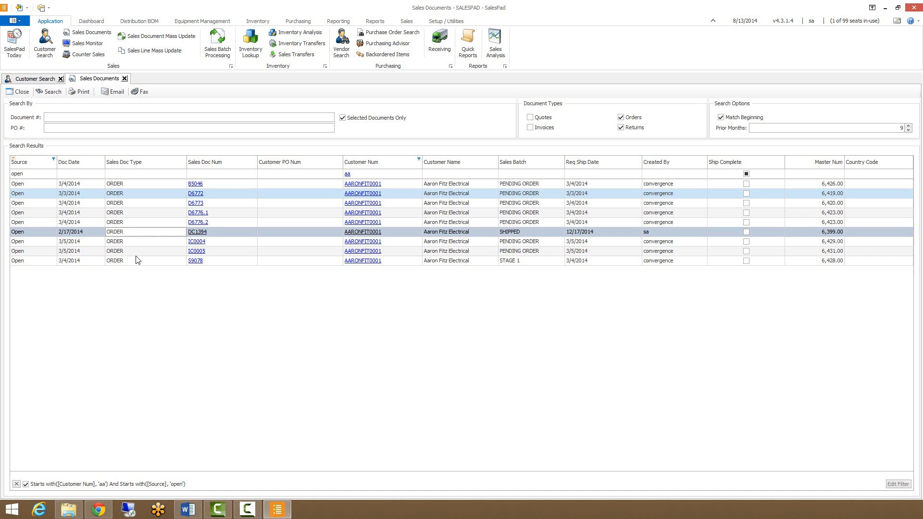
click(141, 261)
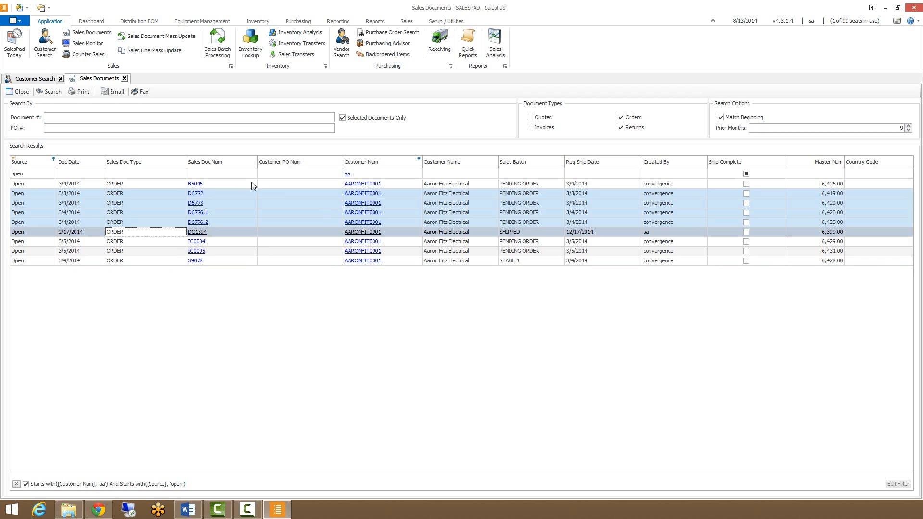
mouse_move(250, 324)
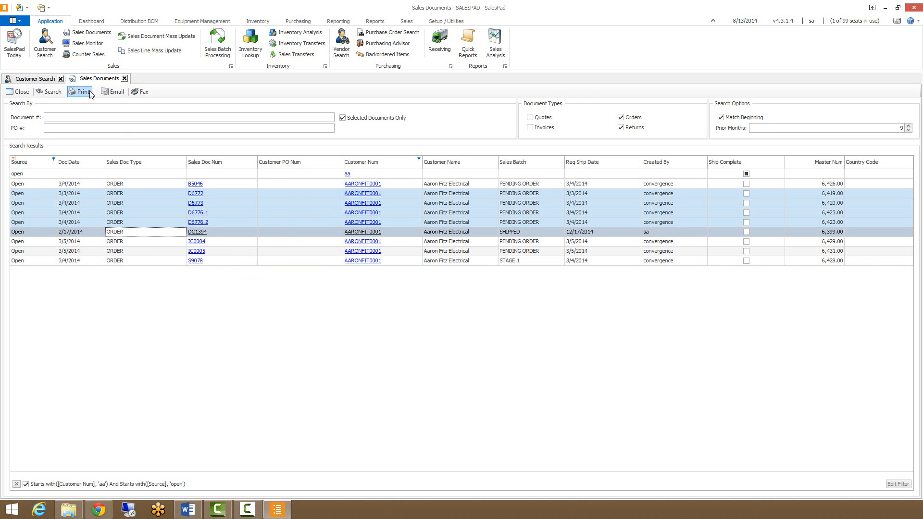
click(81, 91)
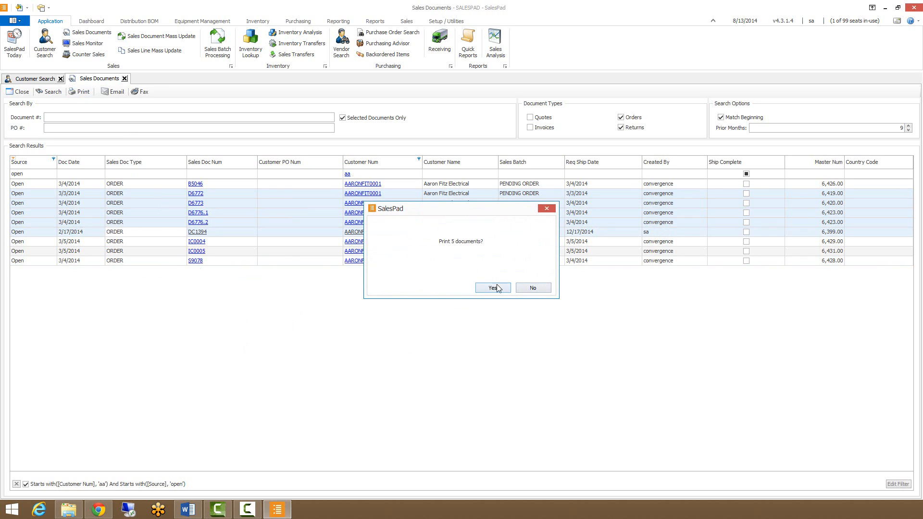
click(493, 287)
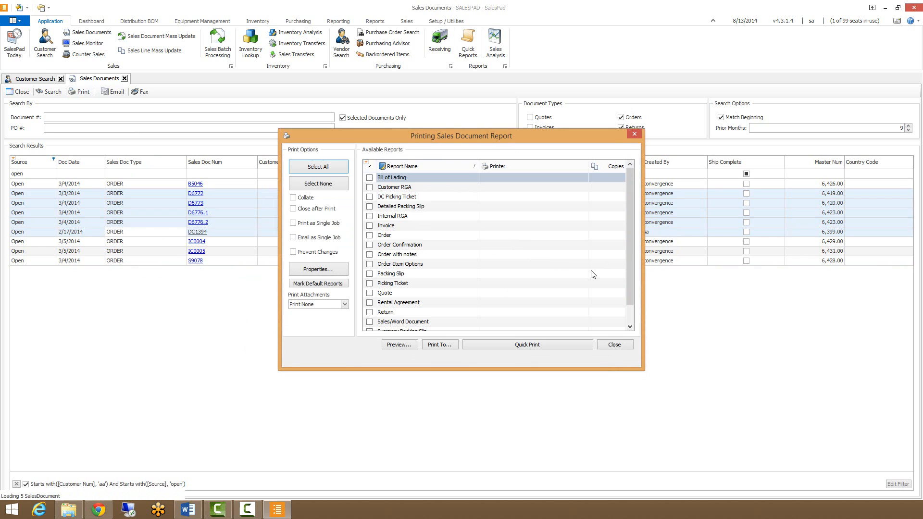
scroll(down, 3)
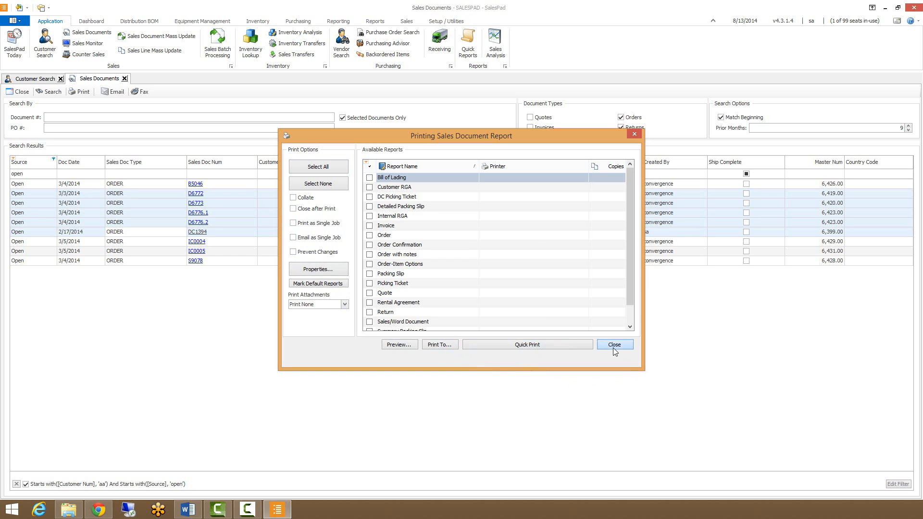
click(614, 344)
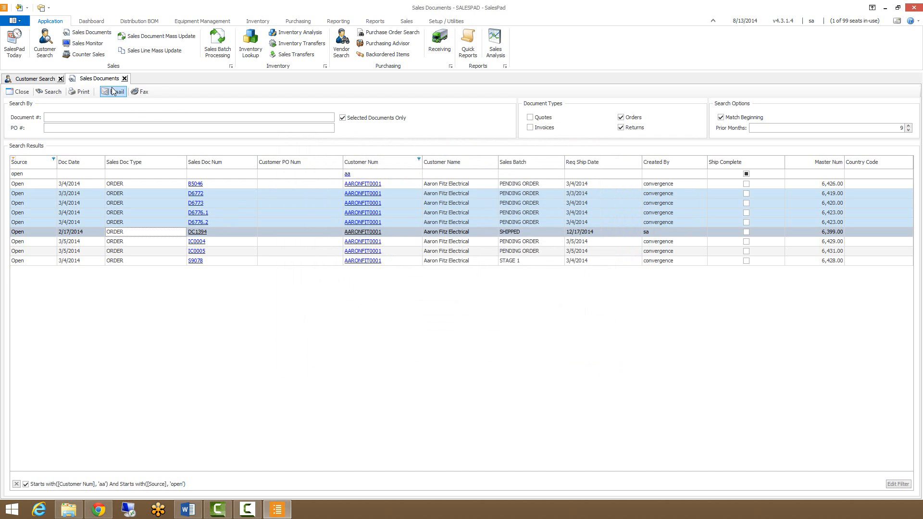
Email the selected orders using the DC Picking Ticket report and proceed.
click(113, 91)
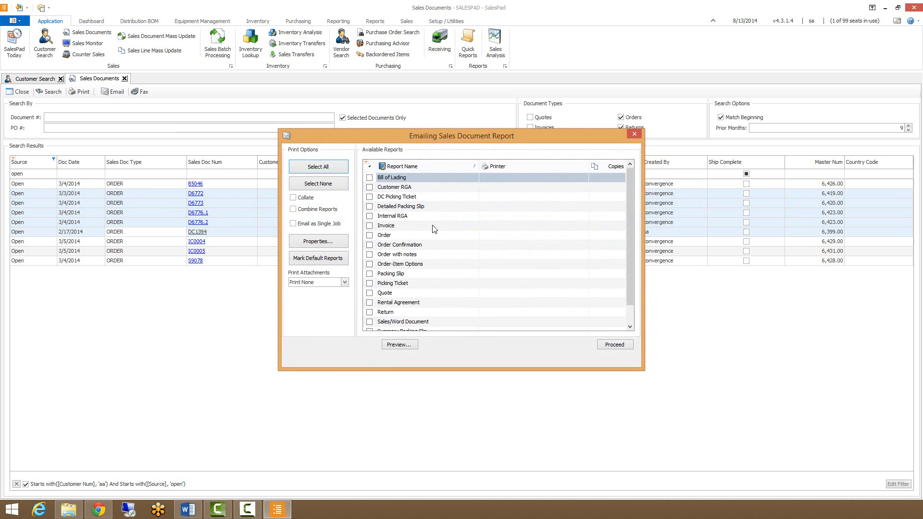
click(369, 197)
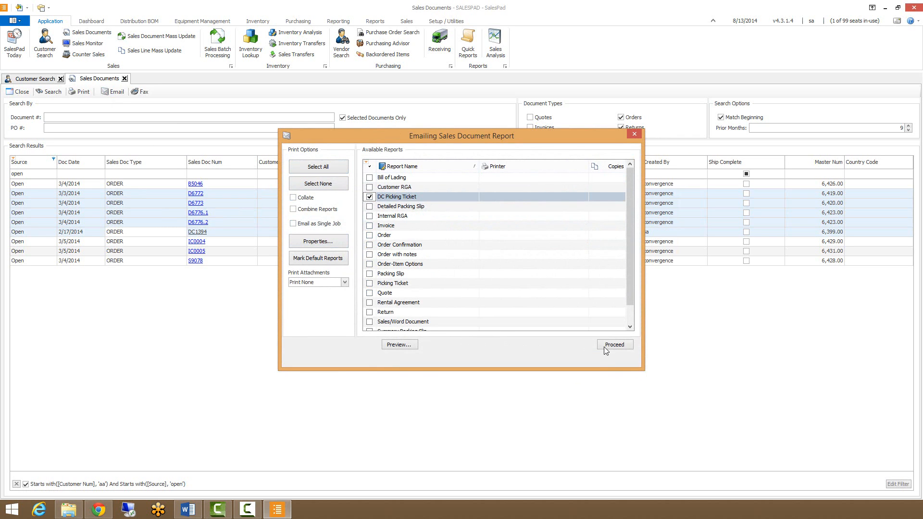
click(615, 344)
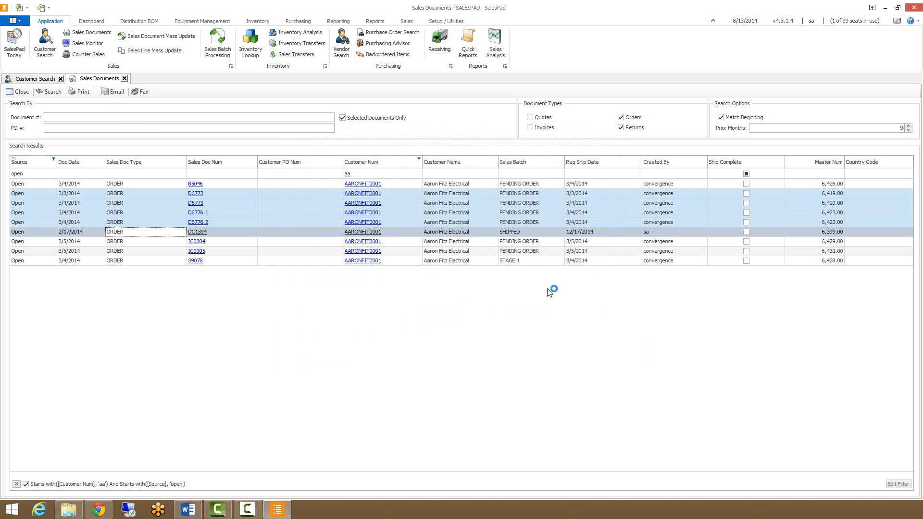
click(117, 92)
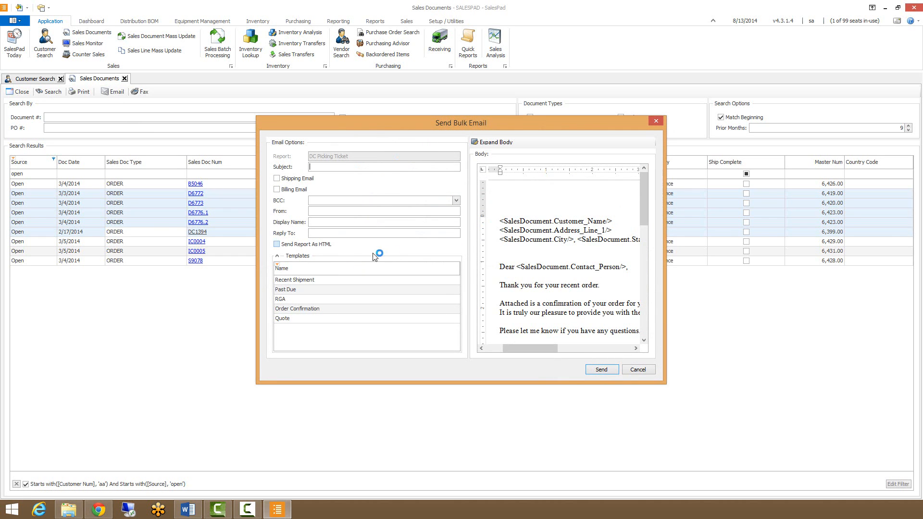
click(297, 309)
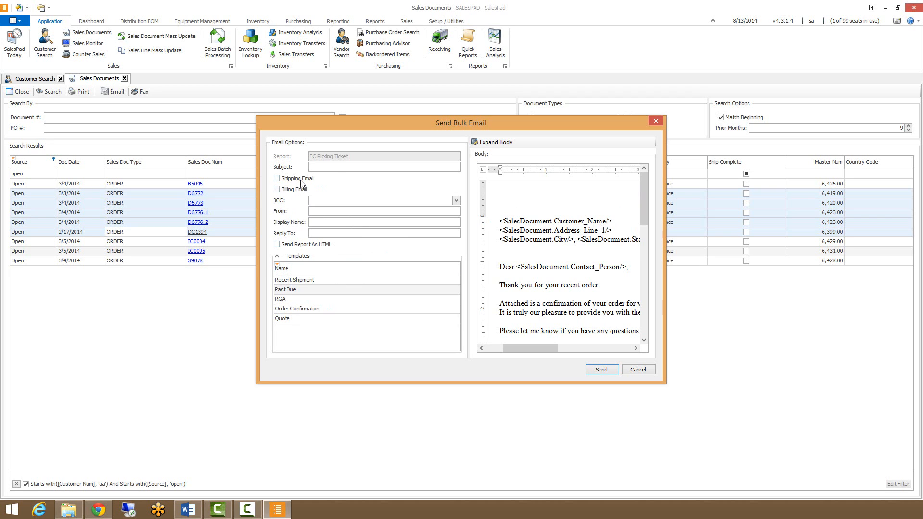
mouse_move(304, 187)
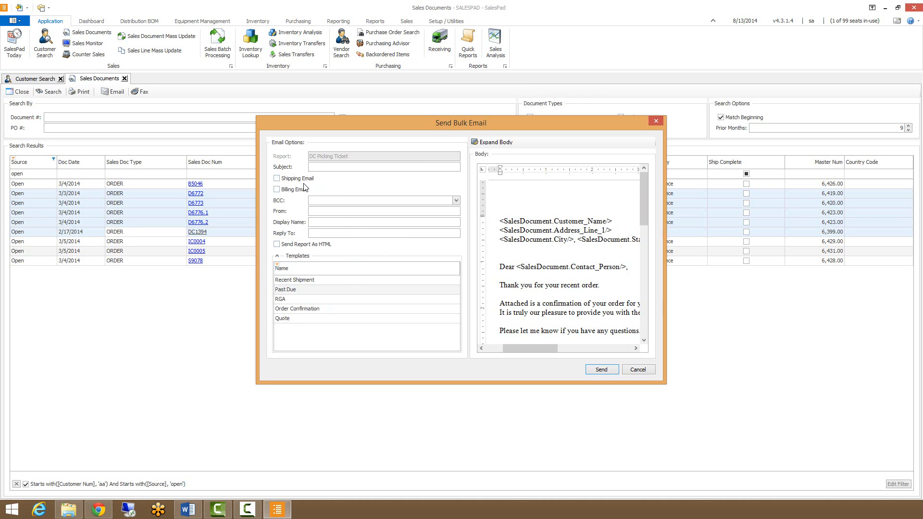
click(383, 166)
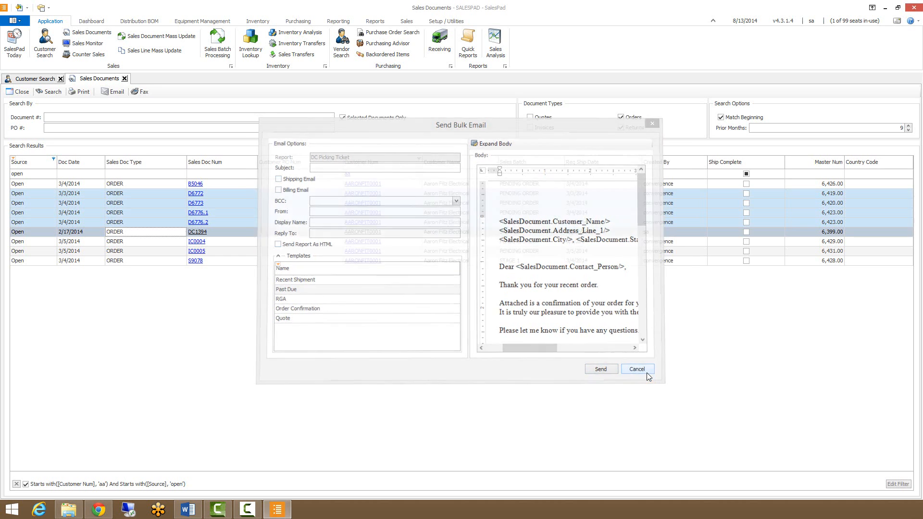
click(637, 369)
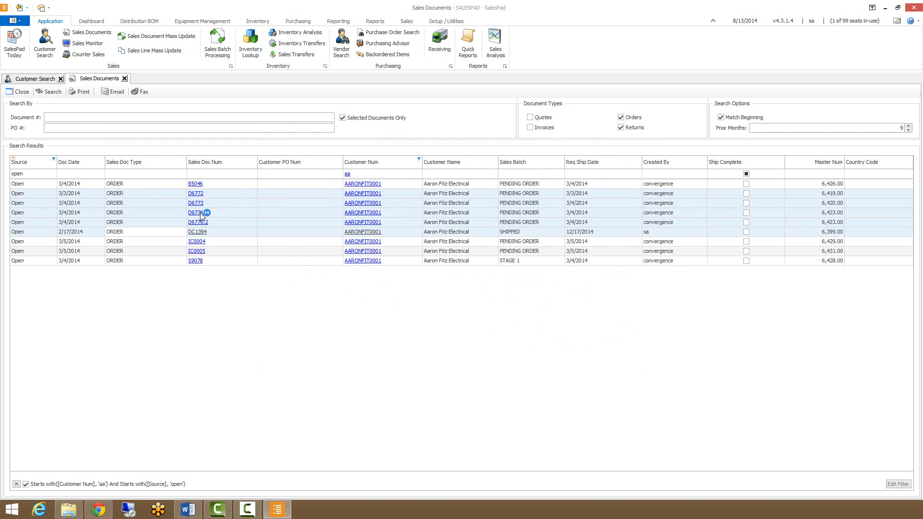
Open Aaron Fitz Electrical's customer record from an order link and dismiss its note.
click(197, 213)
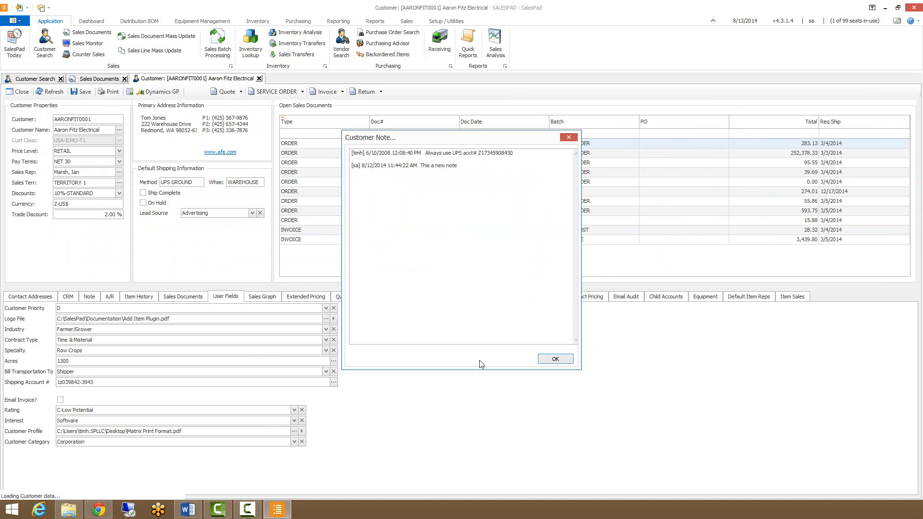
click(554, 358)
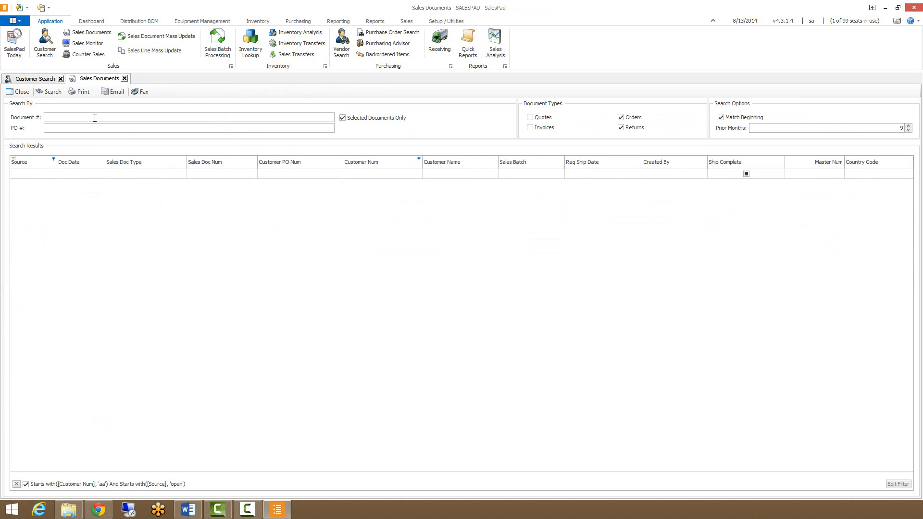
Search Sales Documents for document numbers beginning with B.
text(B)
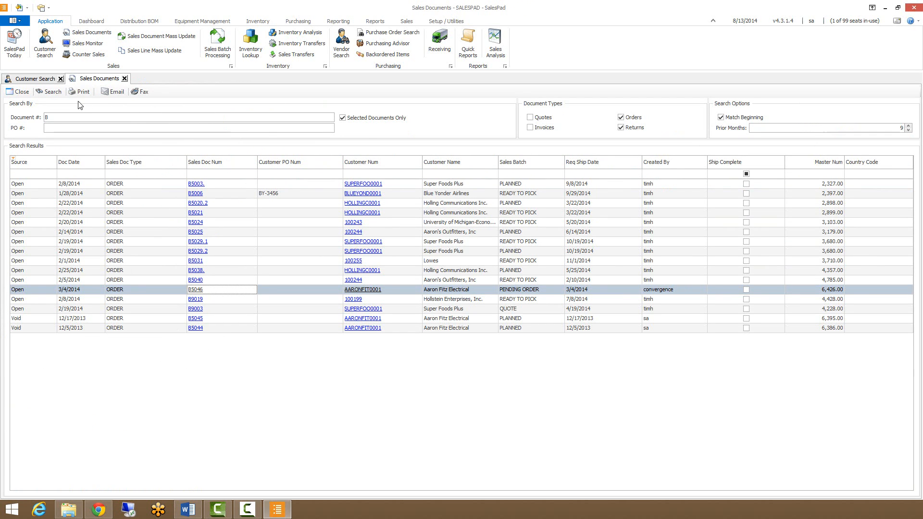
mouse_move(102, 249)
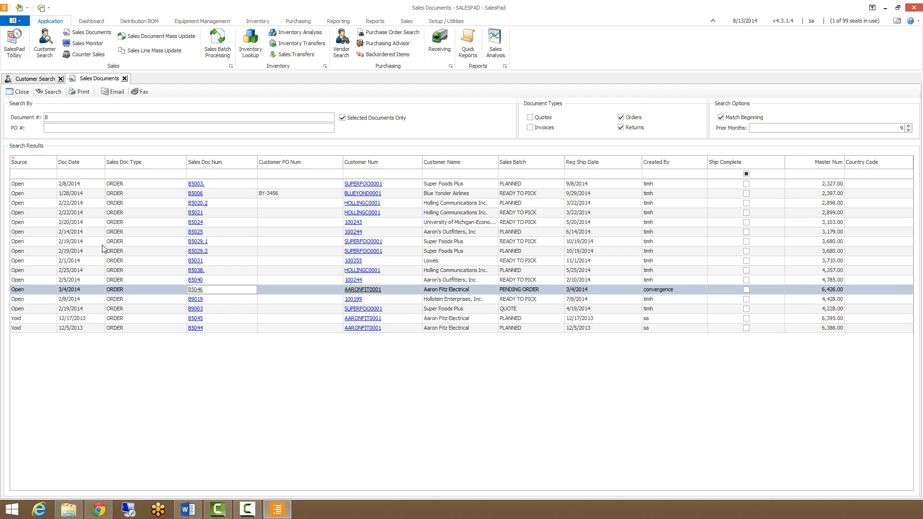
mouse_move(377, 204)
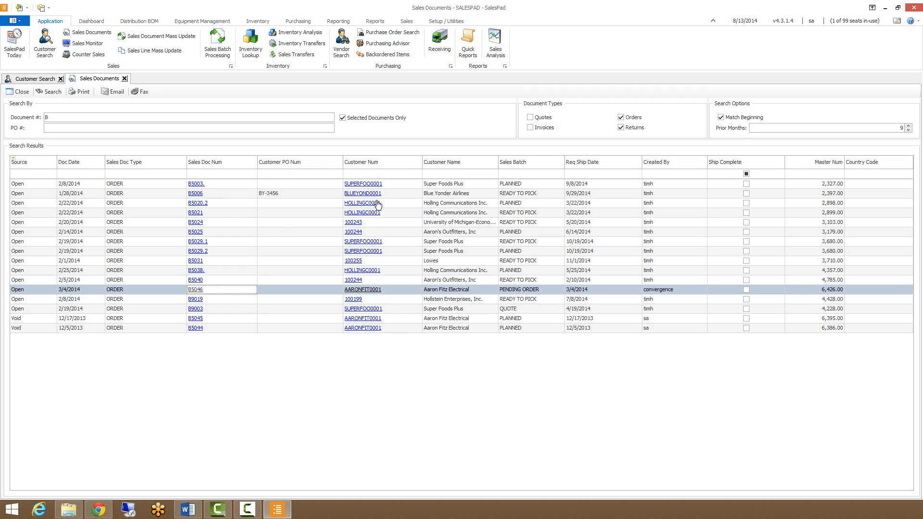
mouse_move(272, 237)
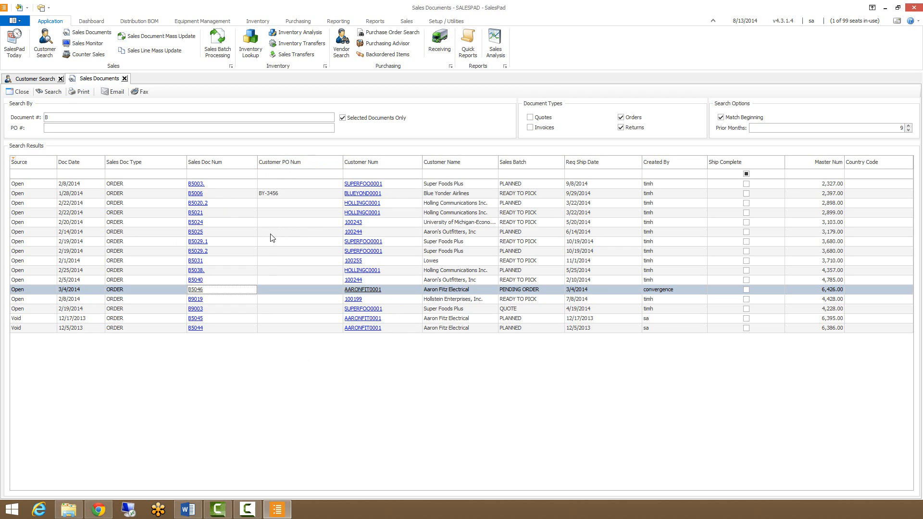
mouse_move(277, 244)
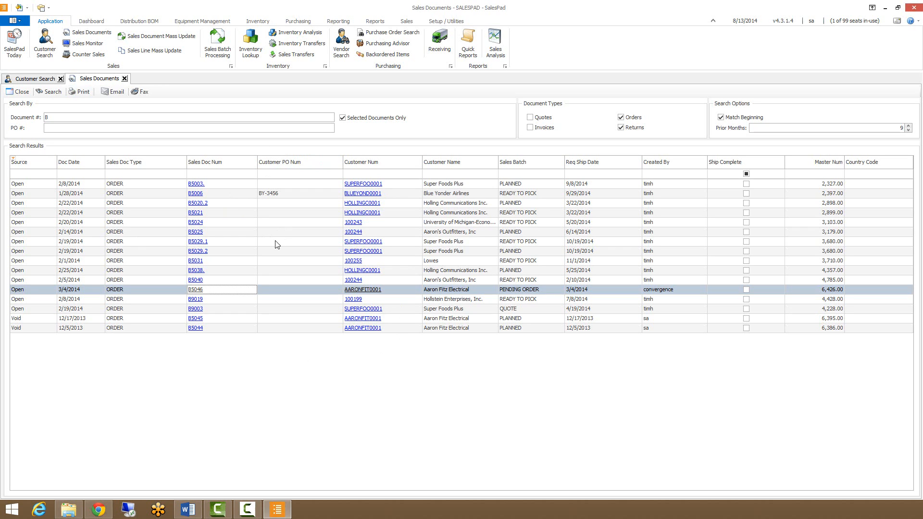